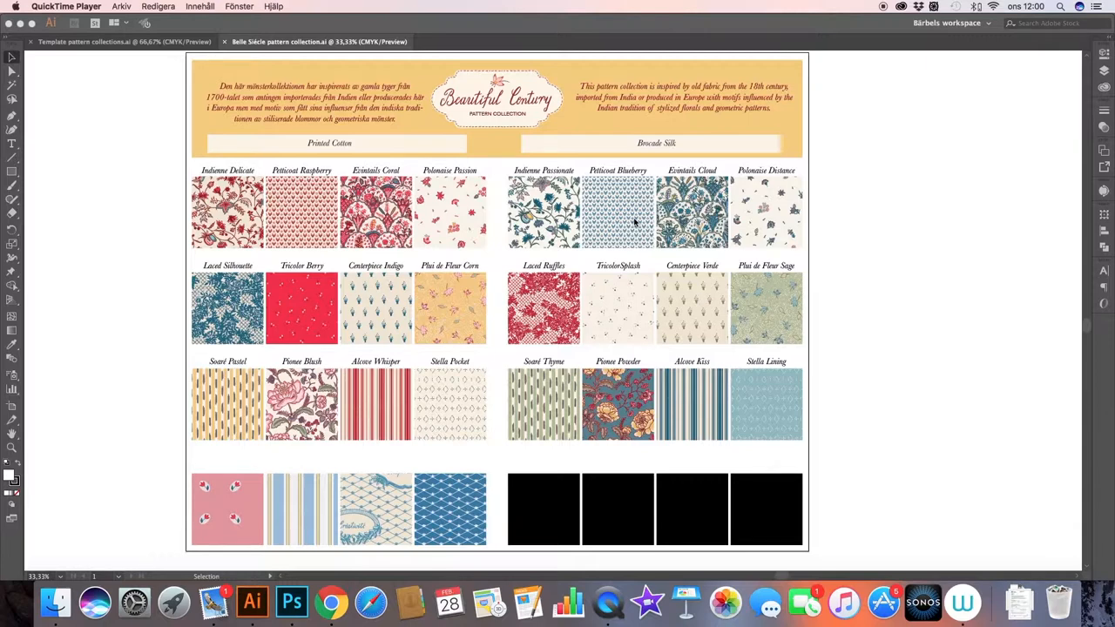
pyautogui.moveTo(705, 178)
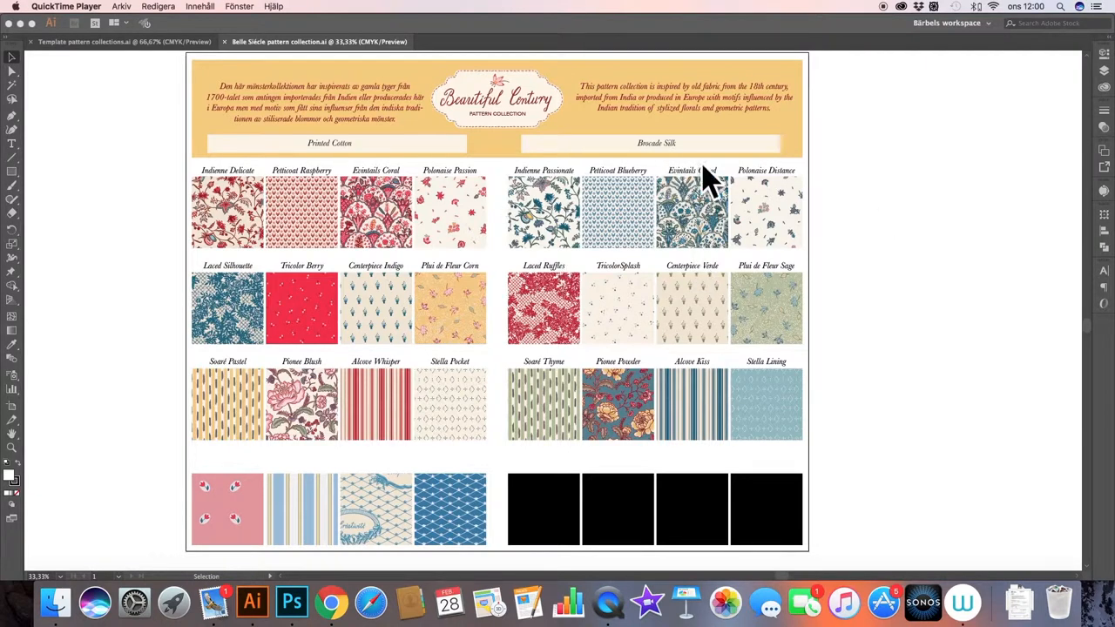
pyautogui.moveTo(853, 178)
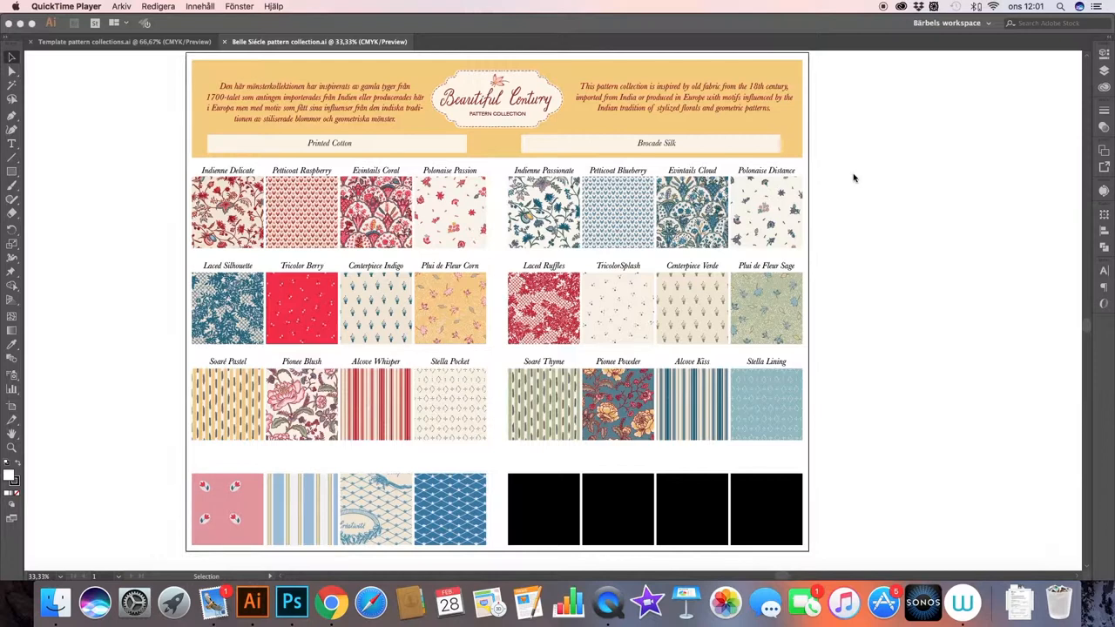
pyautogui.moveTo(122, 116)
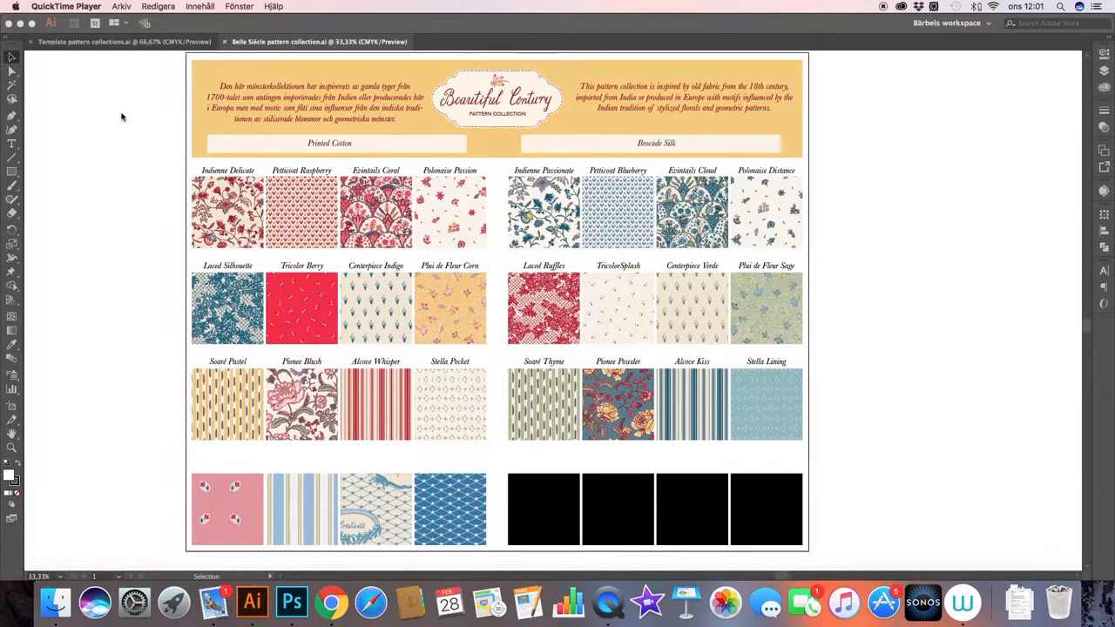
pyautogui.moveTo(207, 97)
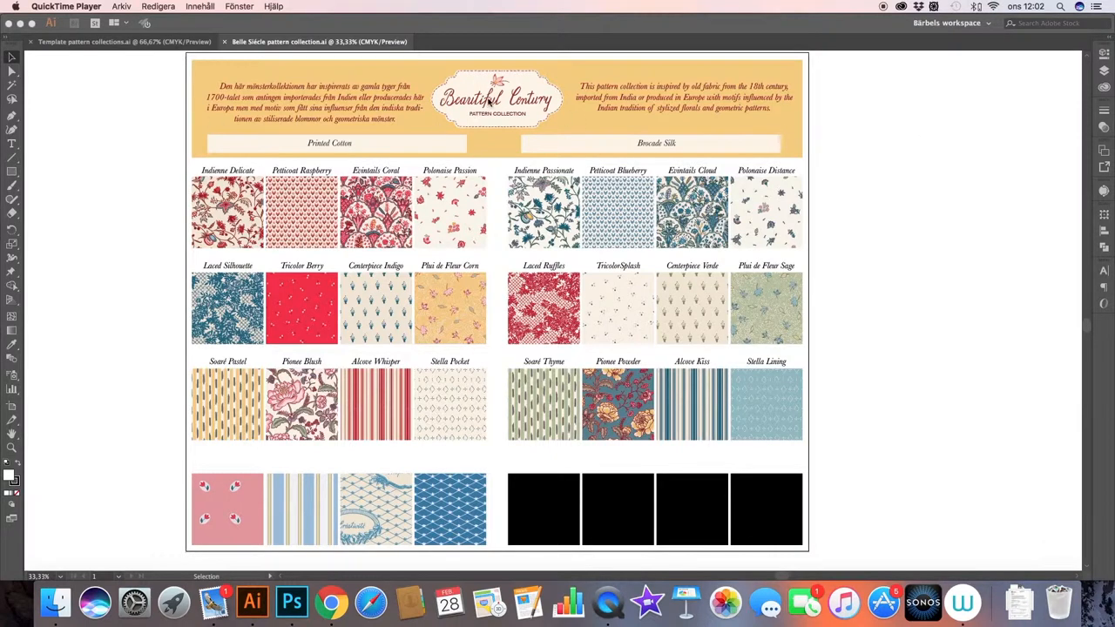
# Step: Bring the Belle Siècle collection sheet window to the front in Illustrator
pyautogui.click(492, 103)
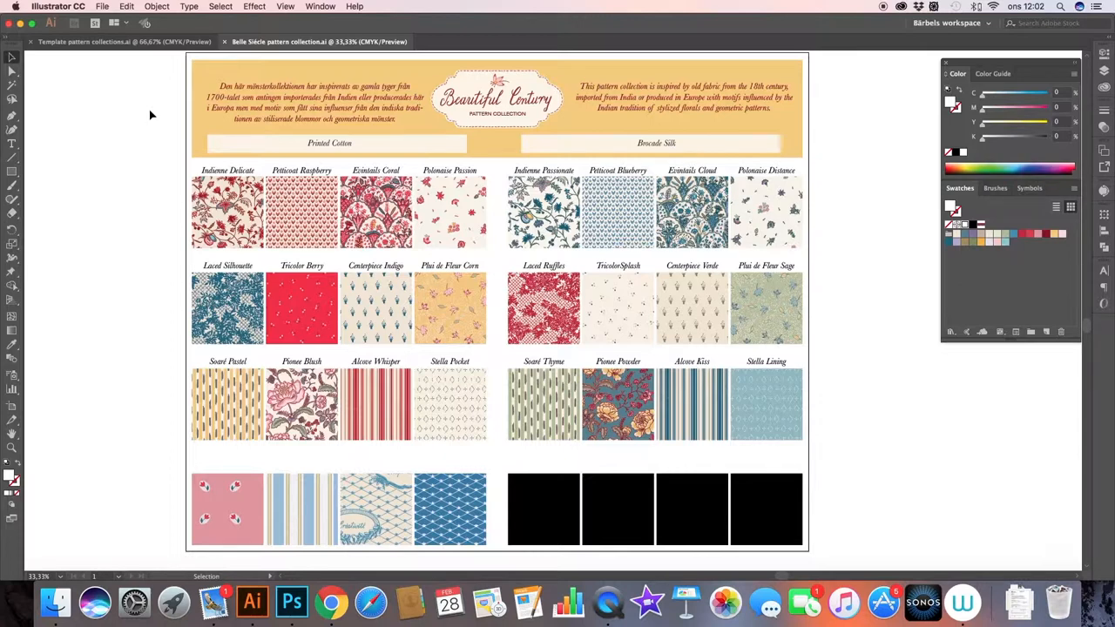
pyautogui.moveTo(155, 101)
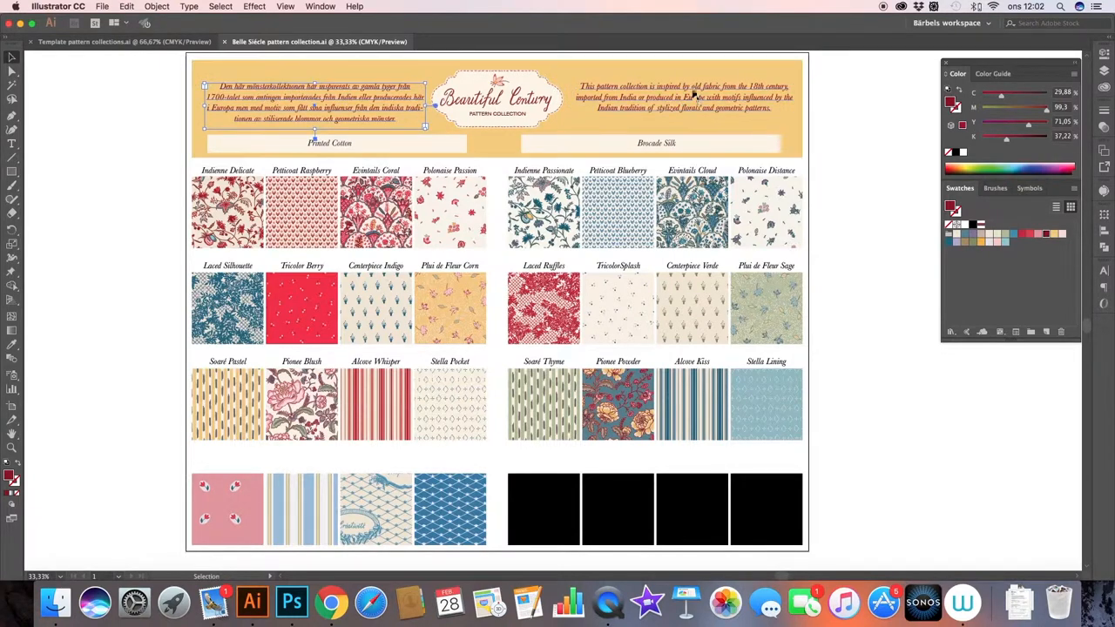
# Step: Inspect the Swedish header text, Printed Cotton and Brocade Silk bars, and blue lattice swatch
pyautogui.click(690, 96)
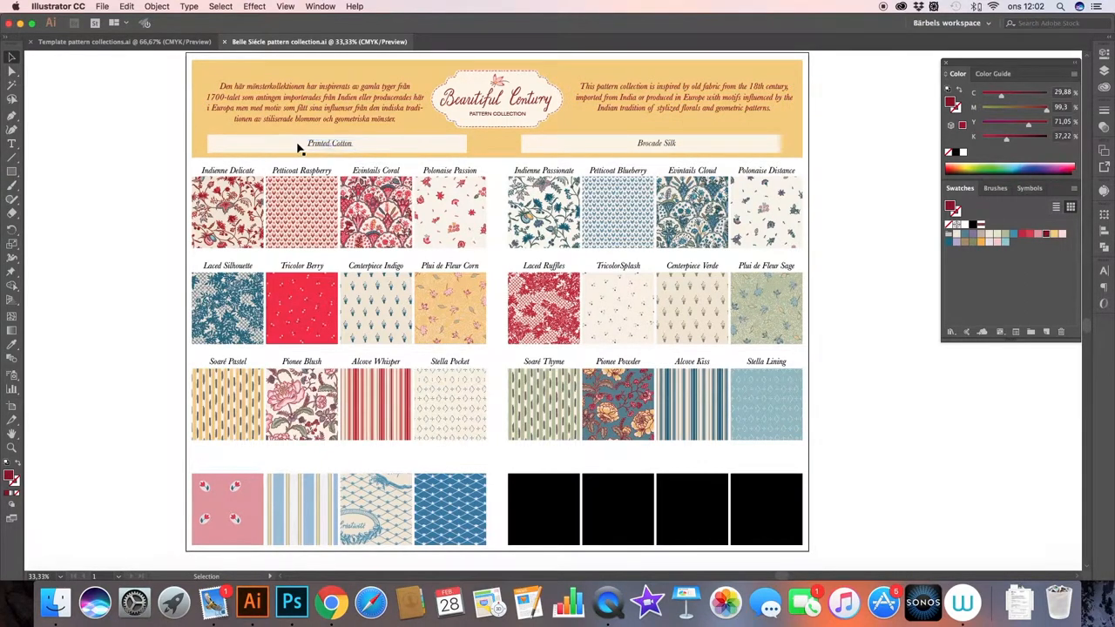
pyautogui.click(325, 143)
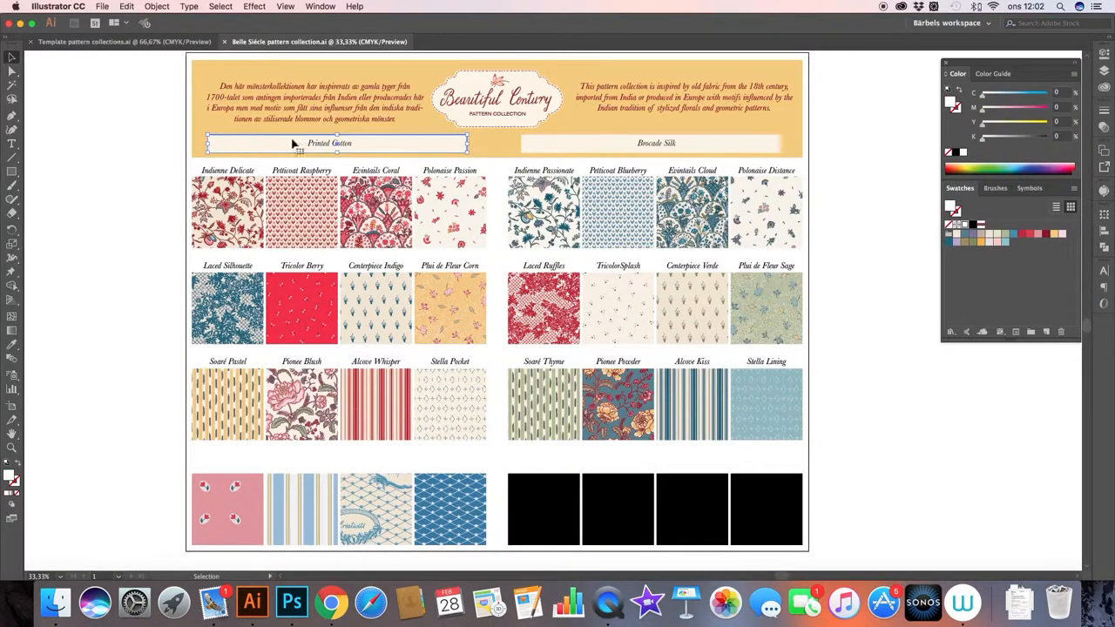
pyautogui.click(658, 143)
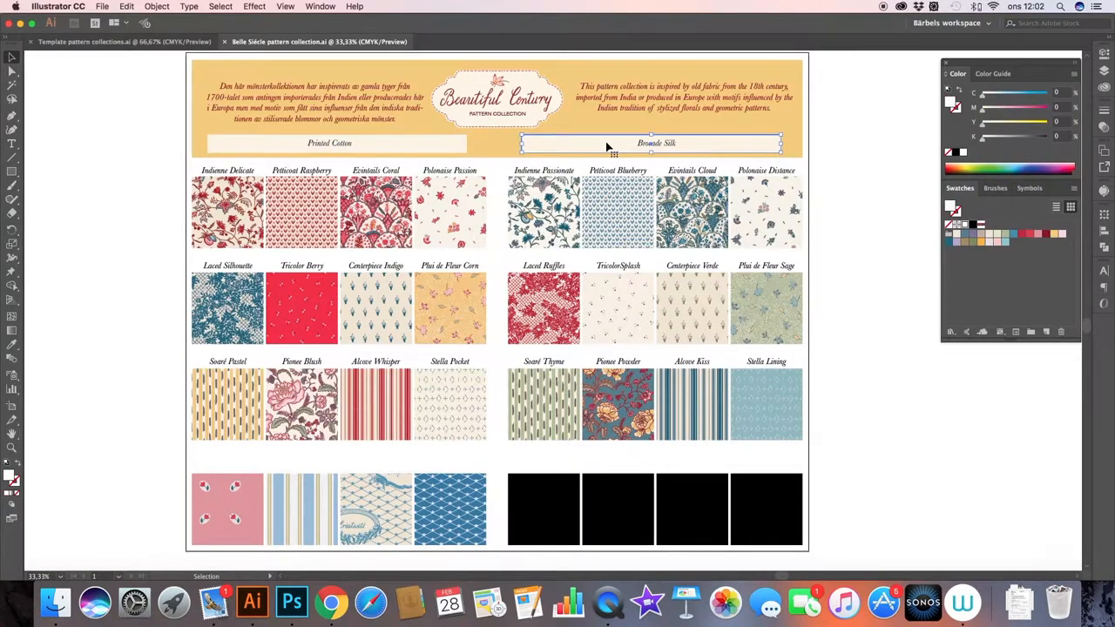
pyautogui.click(330, 143)
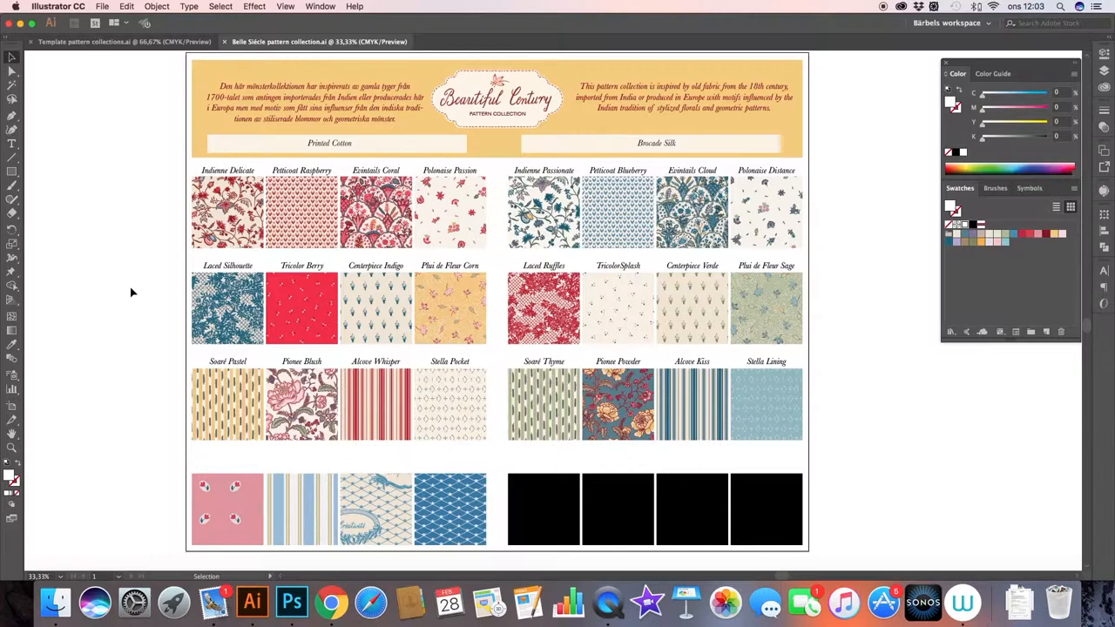
pyautogui.click(227, 509)
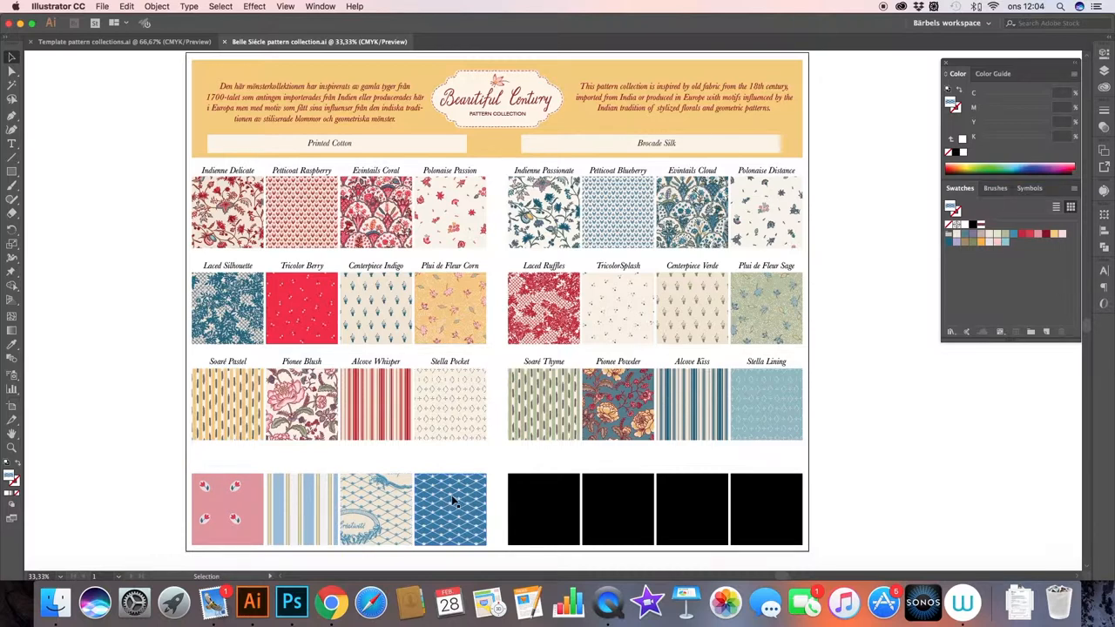
pyautogui.moveTo(142, 462)
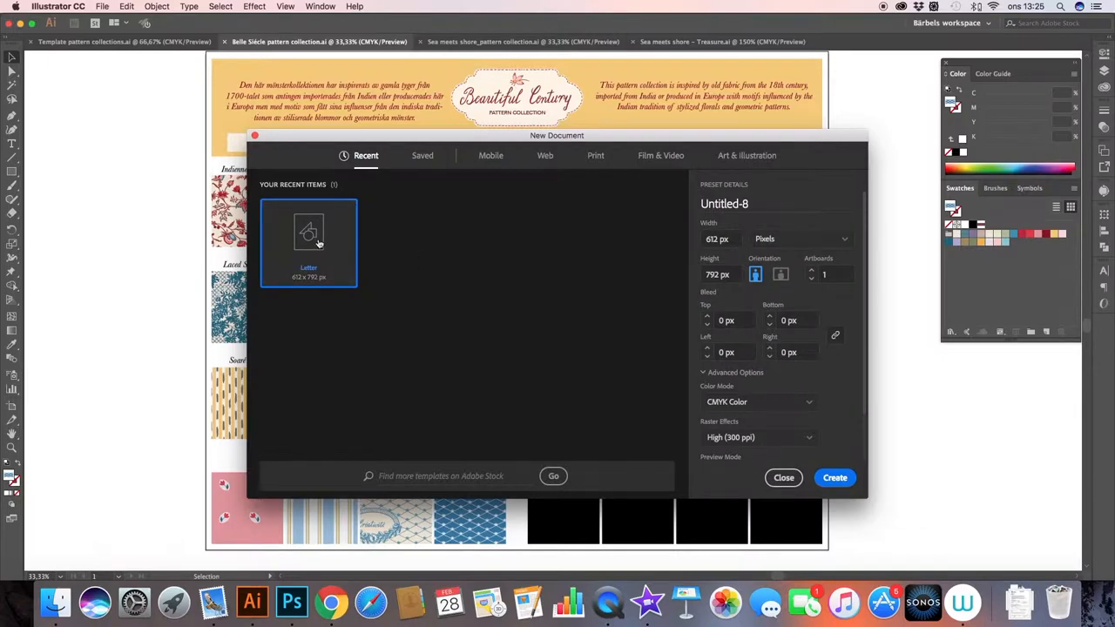
pyautogui.moveTo(884, 235)
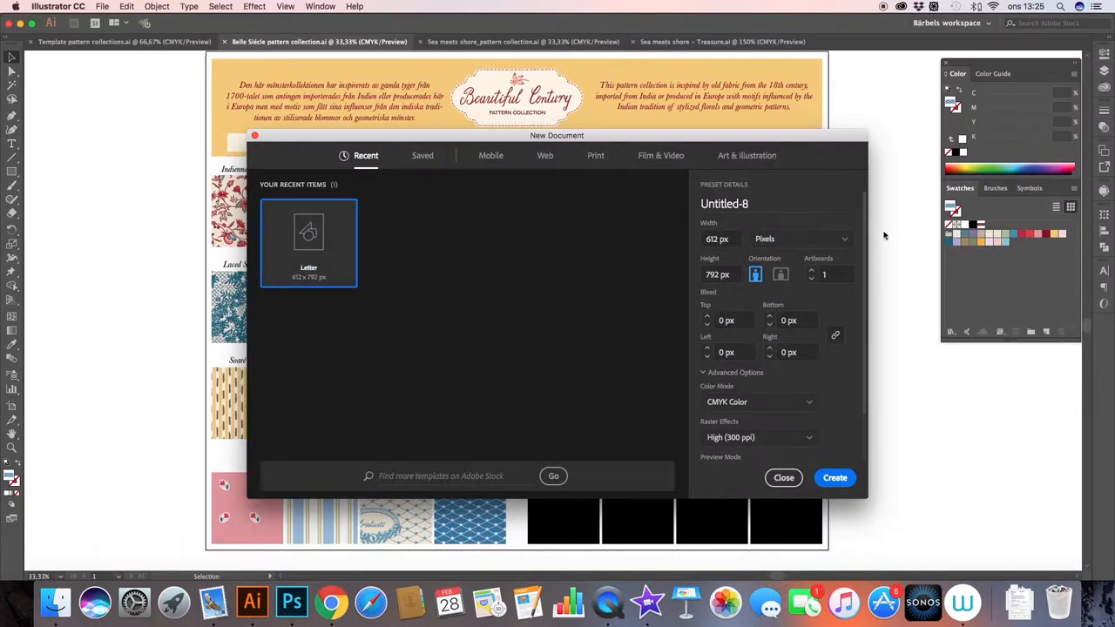
# Step: Name the new letter-sized document 'Collection' and create it
pyautogui.write('Collection')
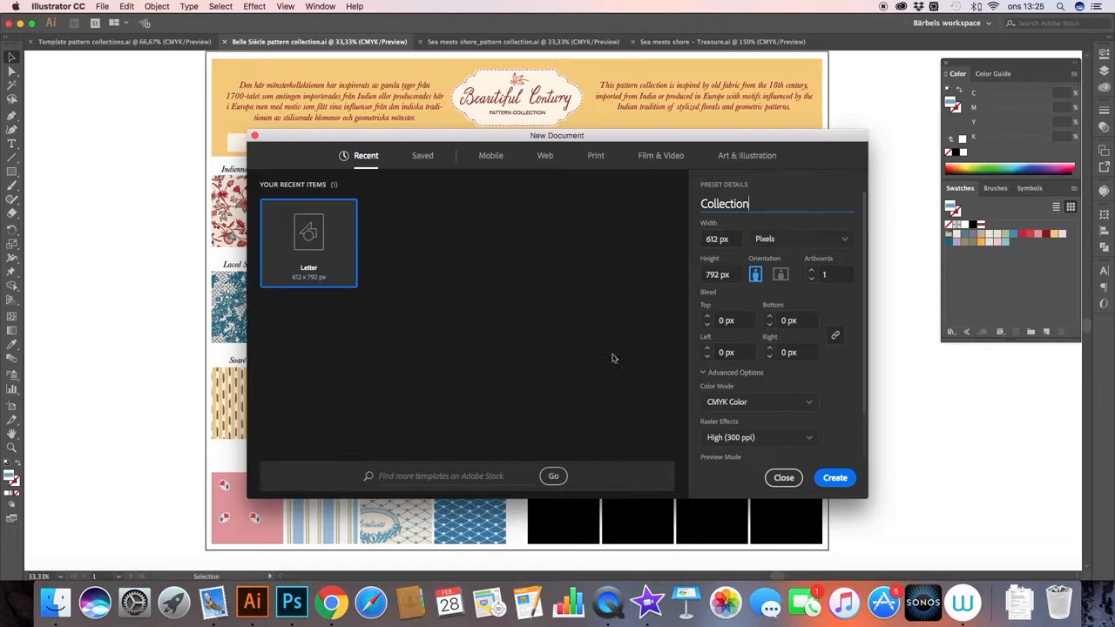
pyautogui.click(834, 477)
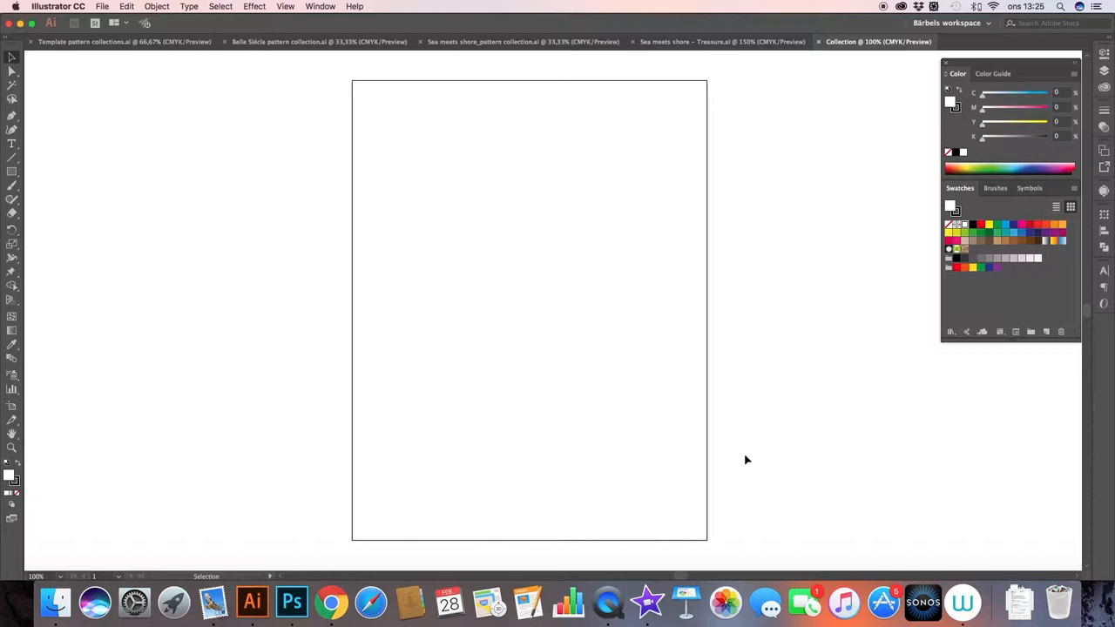
pyautogui.moveTo(671, 254)
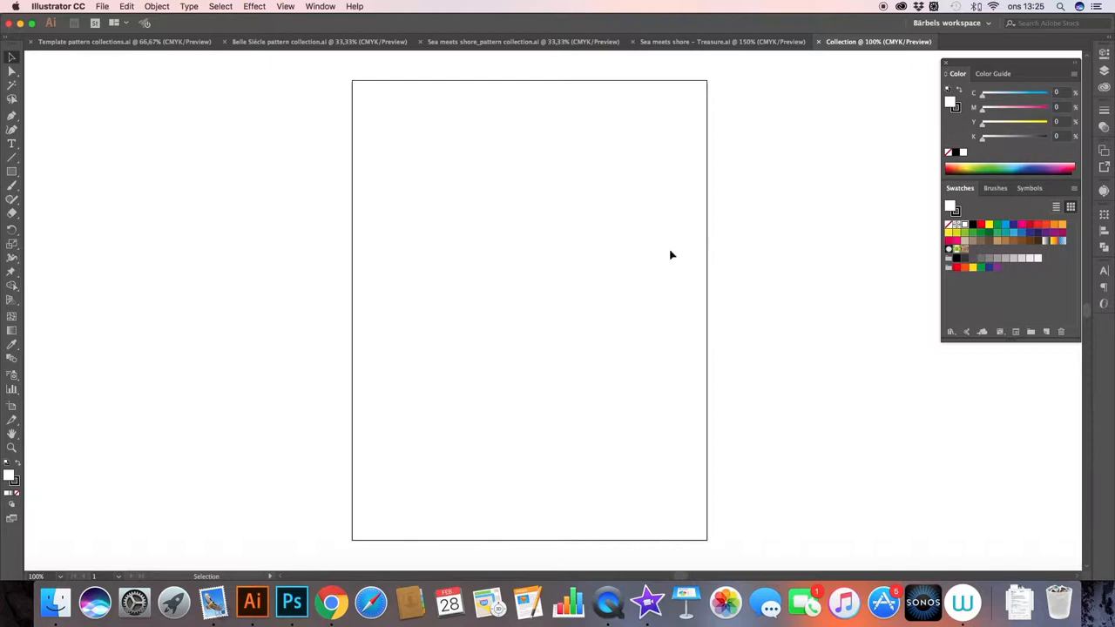
# Step: Draw a grey header block and a row of black squares scaled to the header's width
pyautogui.click(11, 170)
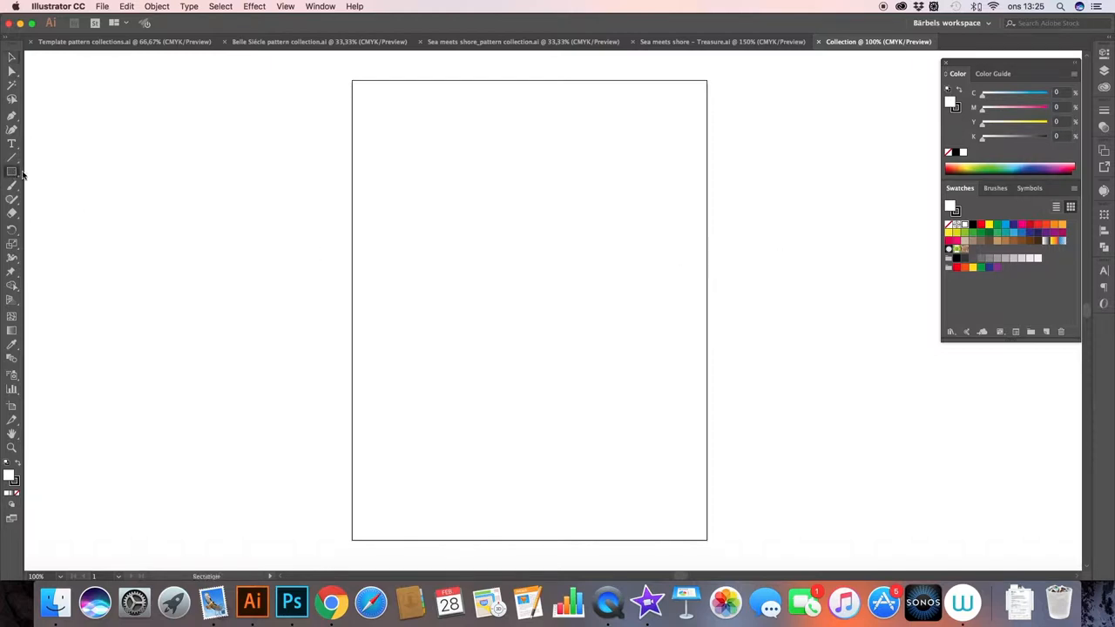
pyautogui.moveTo(369, 89); pyautogui.dragTo(547, 154)
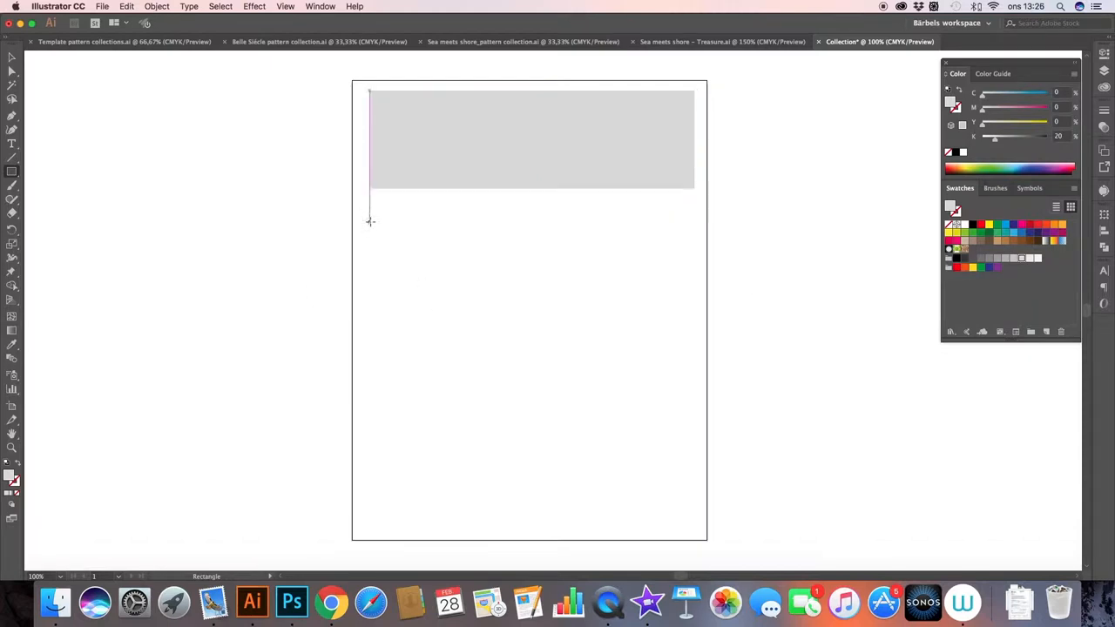
pyautogui.moveTo(369, 222); pyautogui.dragTo(467, 321)
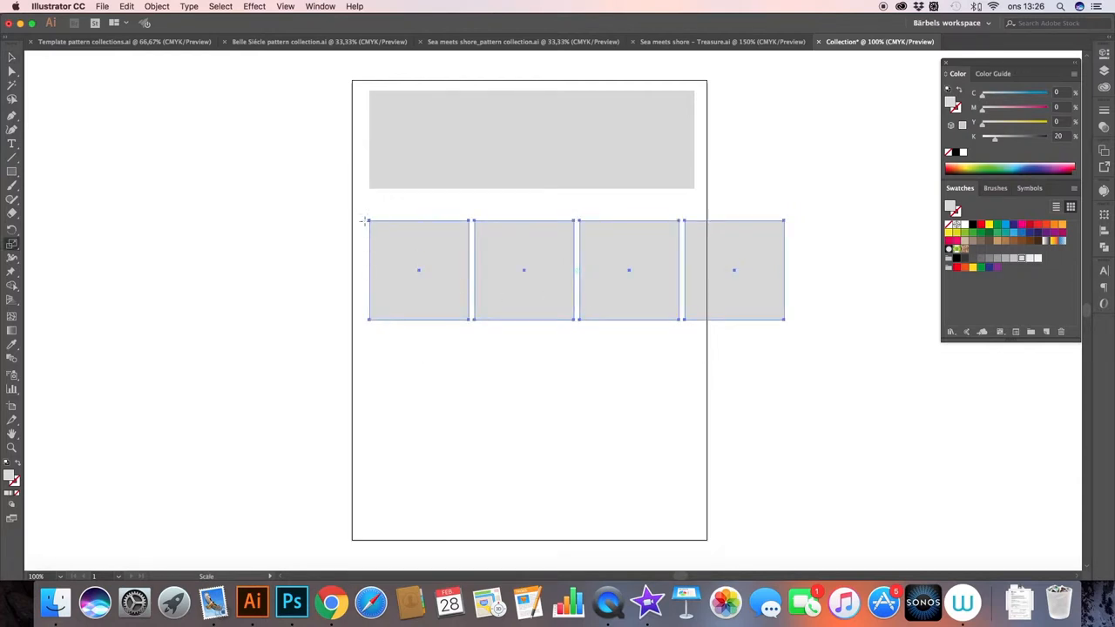
pyautogui.moveTo(781, 320); pyautogui.dragTo(781, 396)
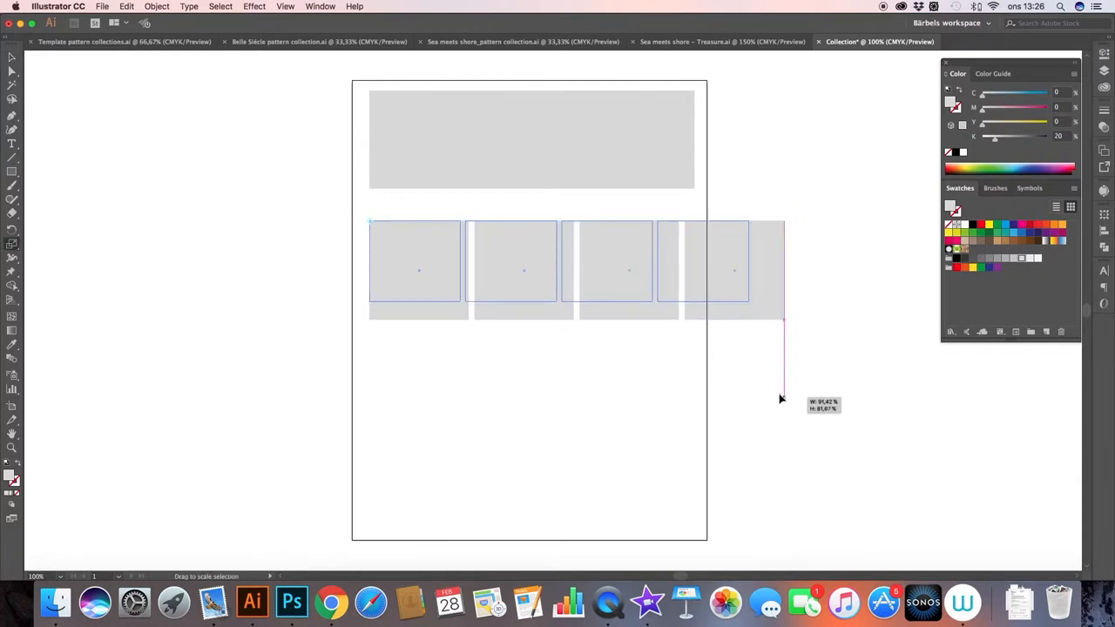
pyautogui.moveTo(781, 398); pyautogui.dragTo(742, 398)
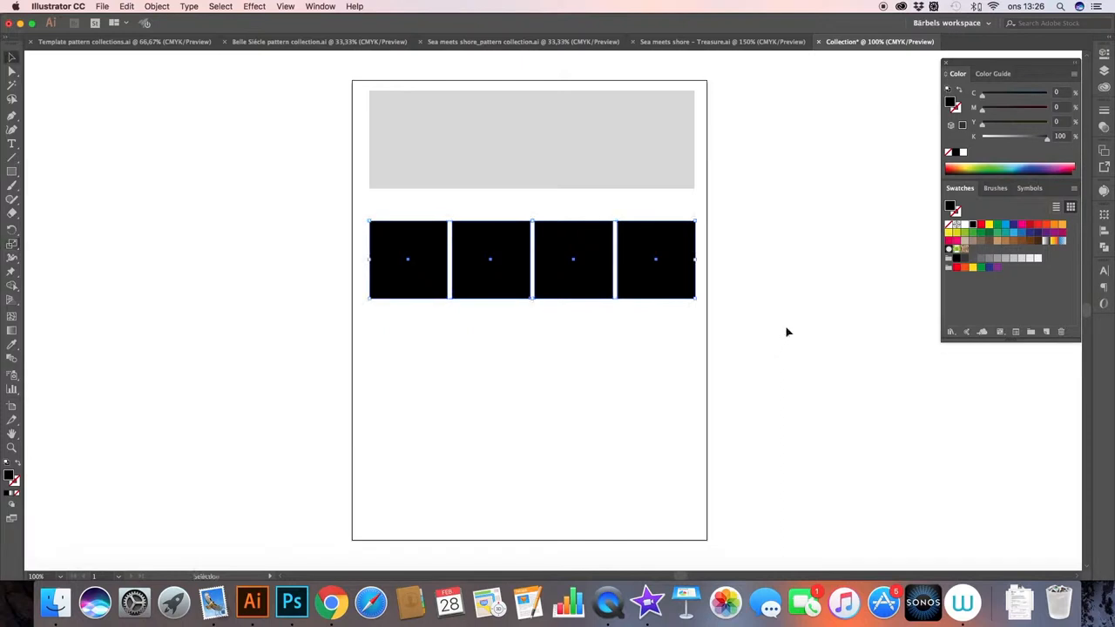
pyautogui.moveTo(769, 332)
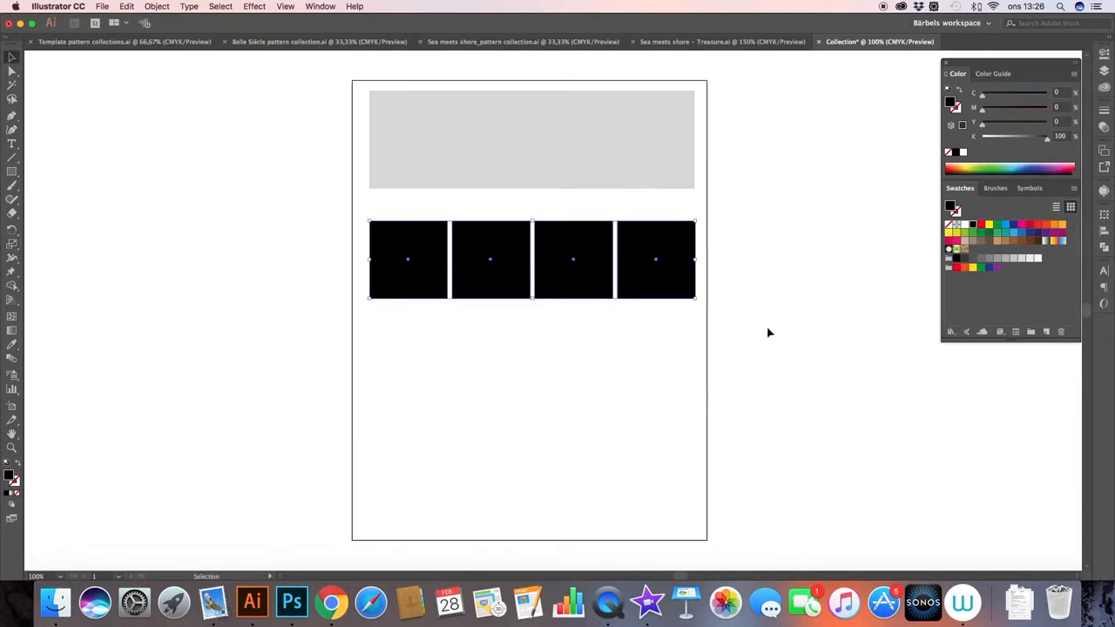
pyautogui.moveTo(764, 348)
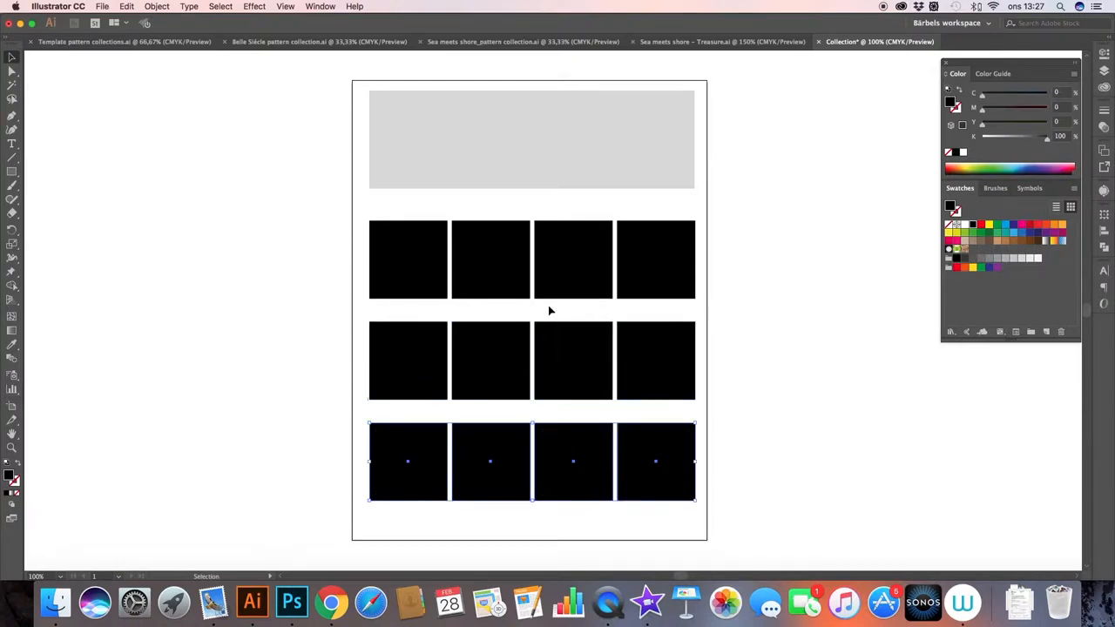
# Step: Add a centered italic 'Name' caption and copy it above the squares, checking the reference sheet
pyautogui.click(806, 376)
pyautogui.write('Name')
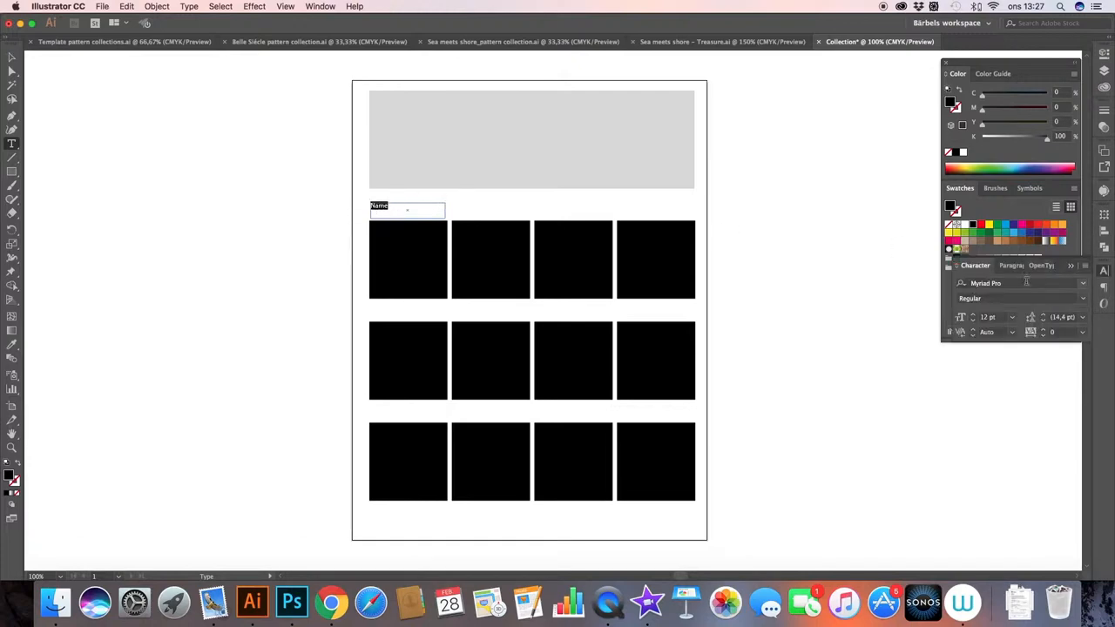
pyautogui.click(1019, 283)
pyautogui.write('Baskerville')
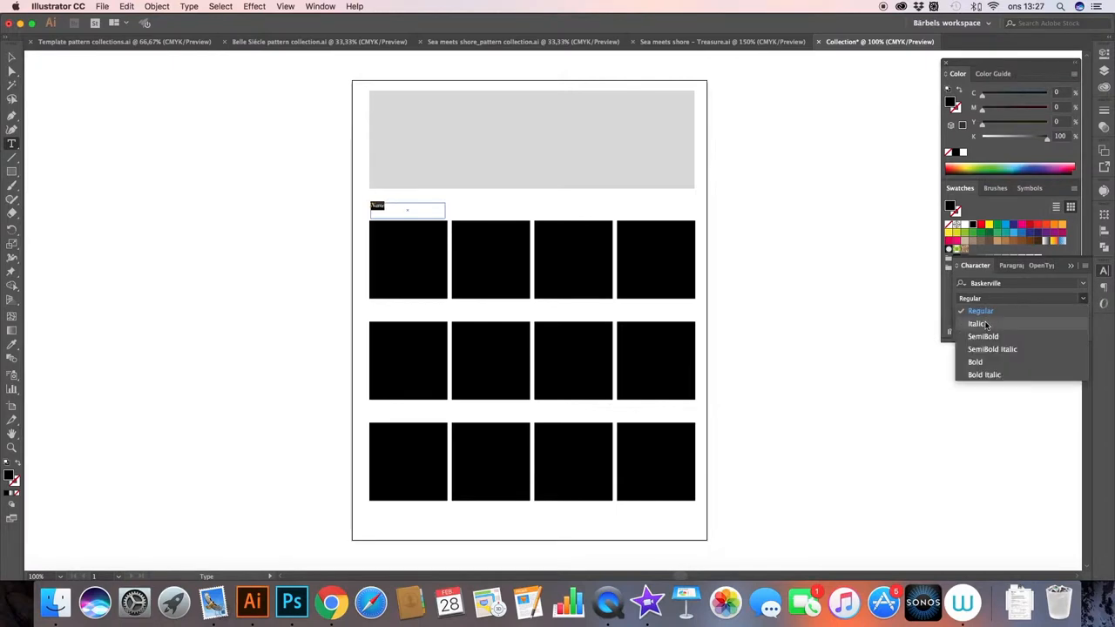
pyautogui.click(974, 323)
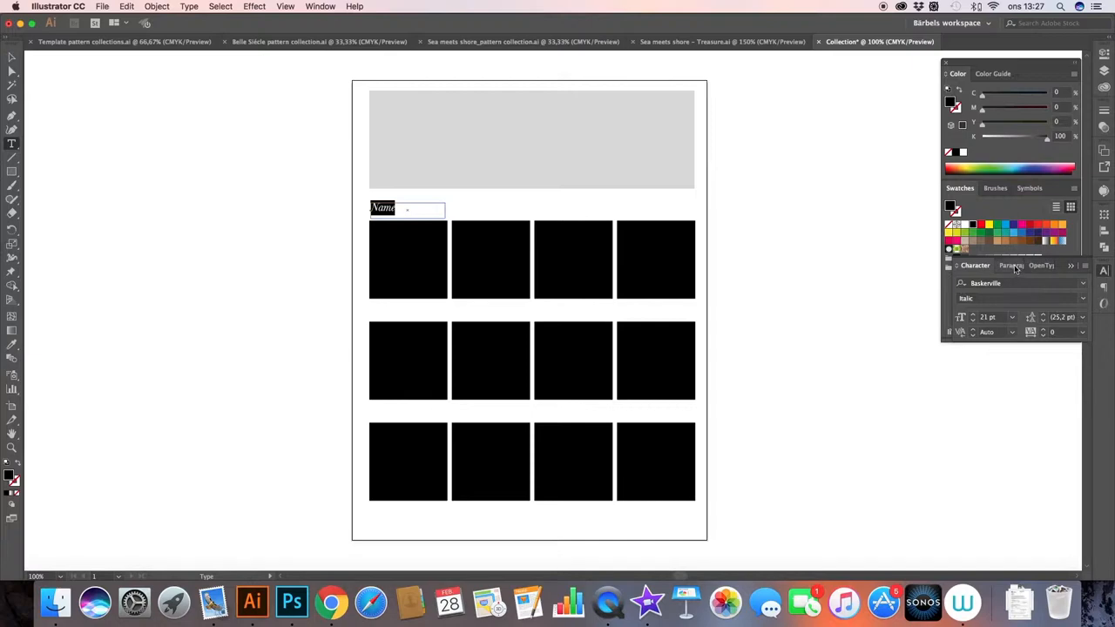
pyautogui.click(1011, 265)
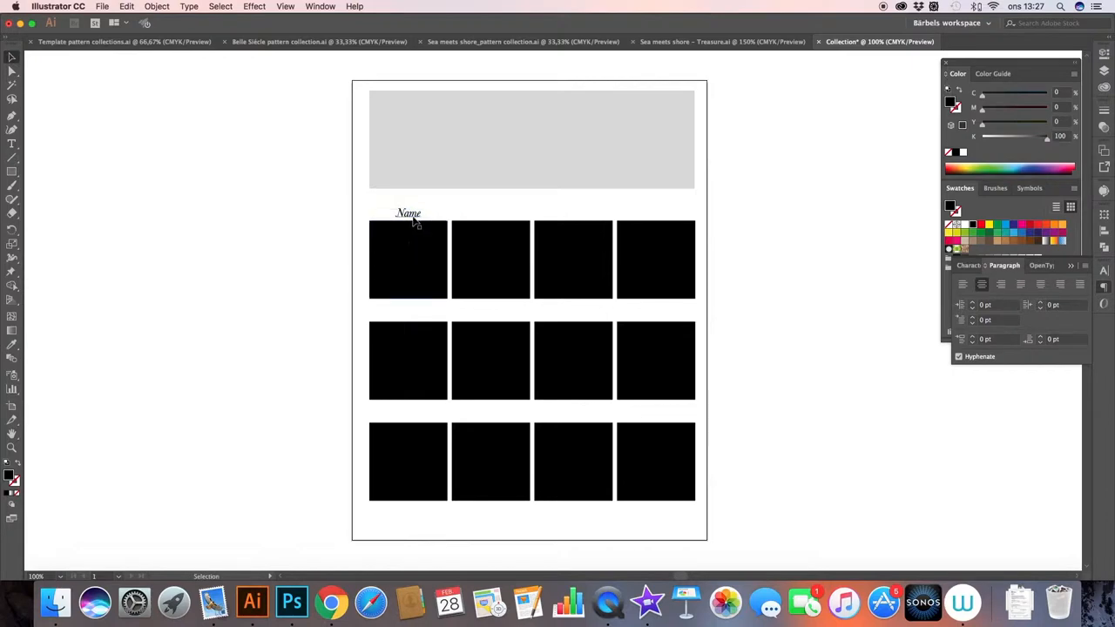
pyautogui.moveTo(408, 213); pyautogui.dragTo(494, 214)
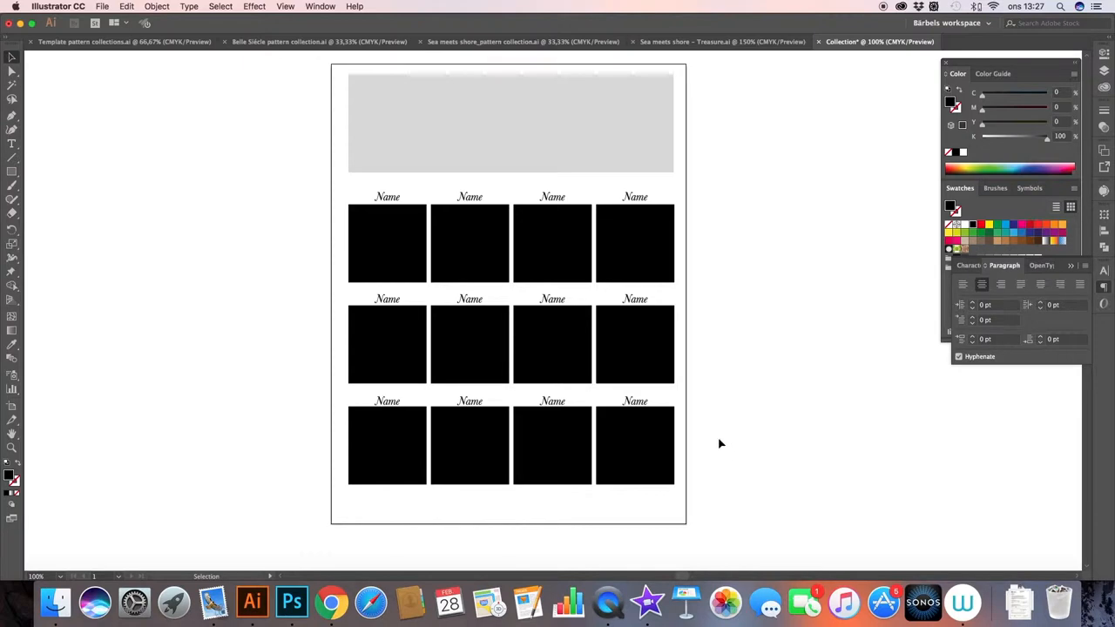
pyautogui.click(293, 41)
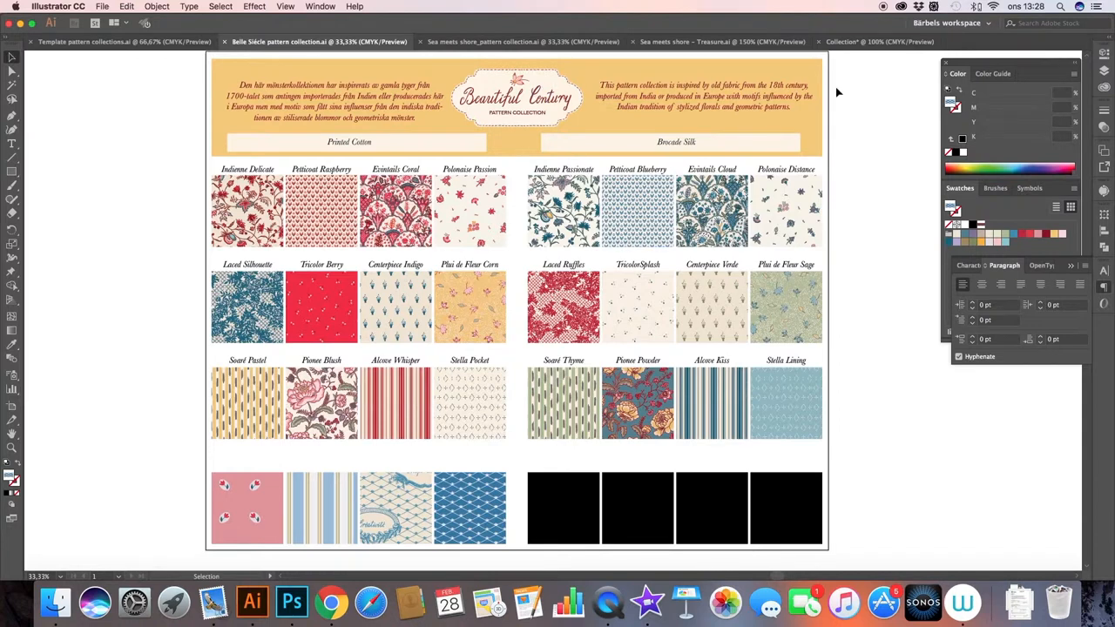
pyautogui.moveTo(842, 150)
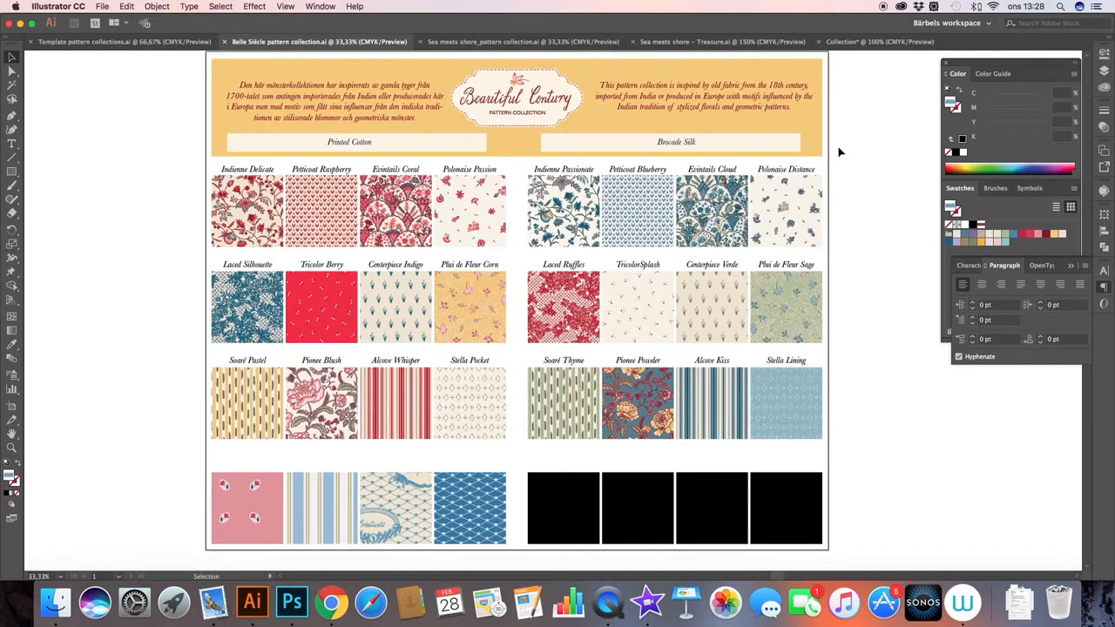
# Step: Copy the bottom row of squares downward in the Collection document to form a fourth row
pyautogui.click(878, 42)
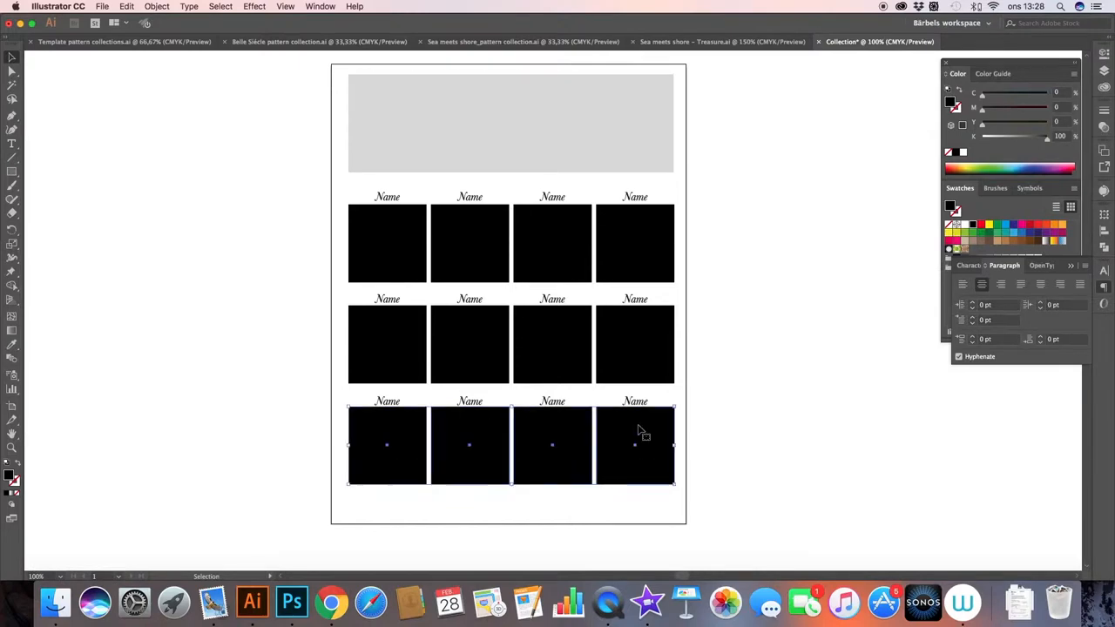
pyautogui.moveTo(635, 431); pyautogui.dragTo(640, 531)
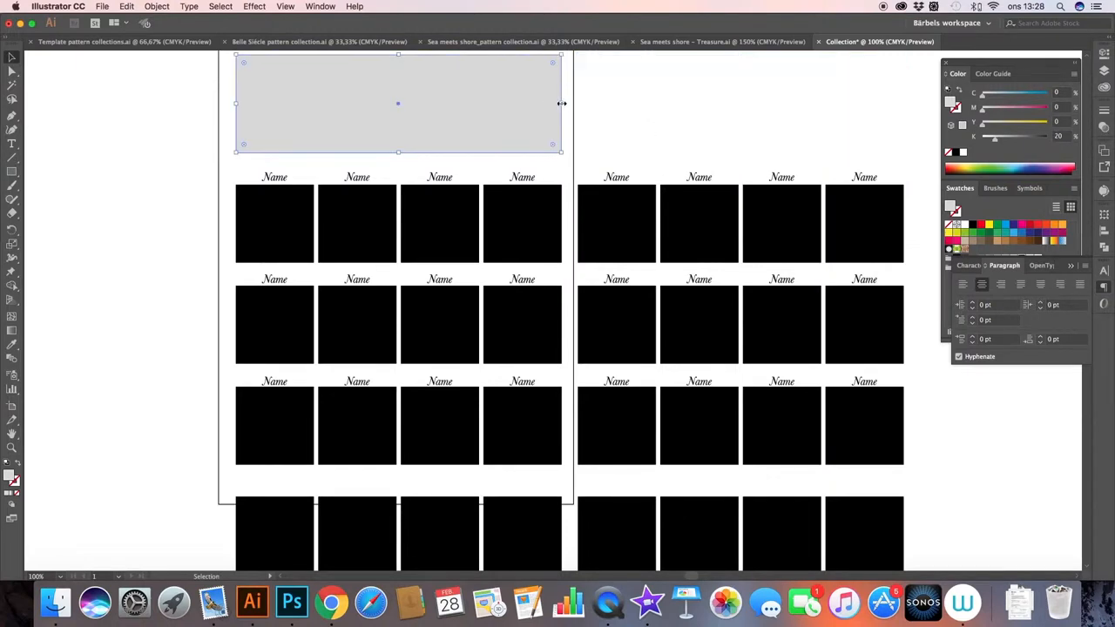
# Step: Drag the header's right edge so the grey block spans both grids
pyautogui.moveTo(561, 103); pyautogui.dragTo(903, 103)
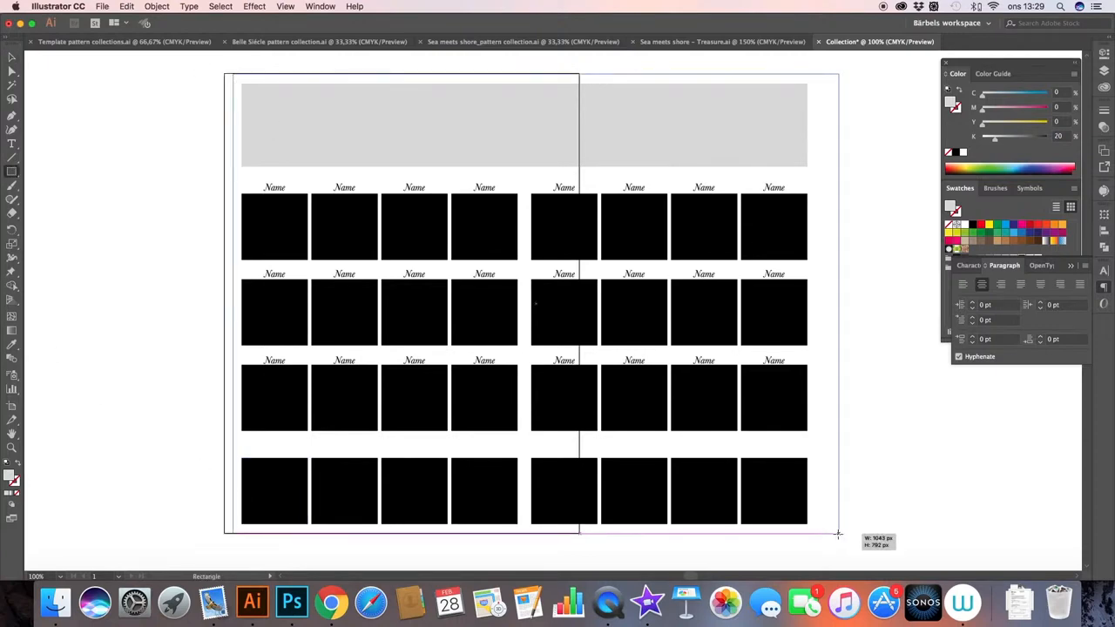
# Step: Convert an enclosing rectangle into the page, then select the logo in Sea meets shore logo.ai
pyautogui.moveTo(838, 534); pyautogui.dragTo(817, 533)
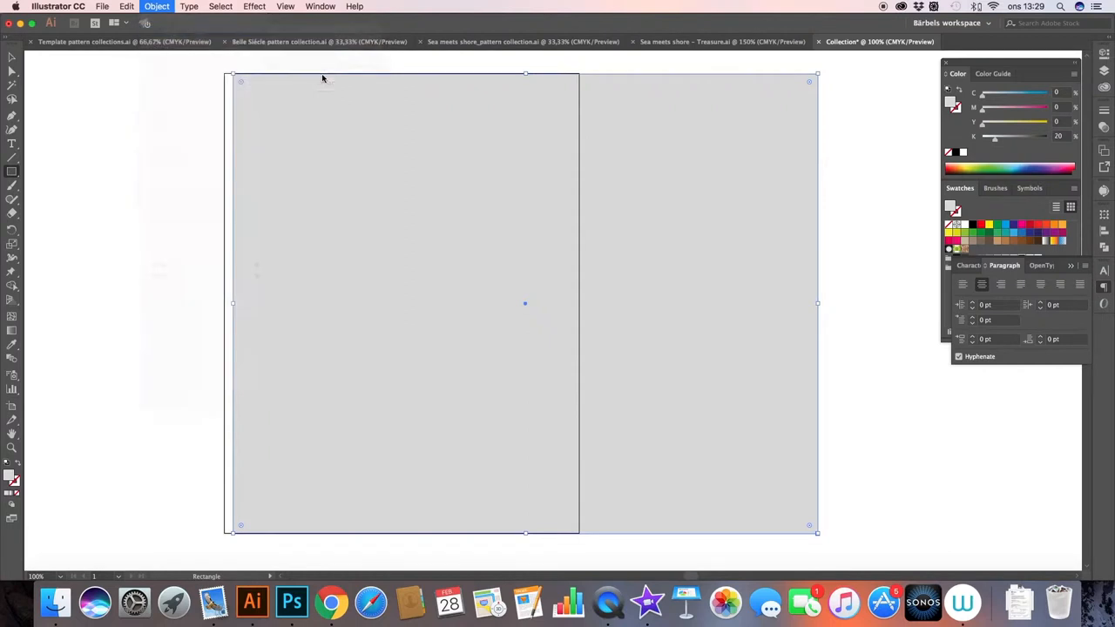
pyautogui.click(160, 6)
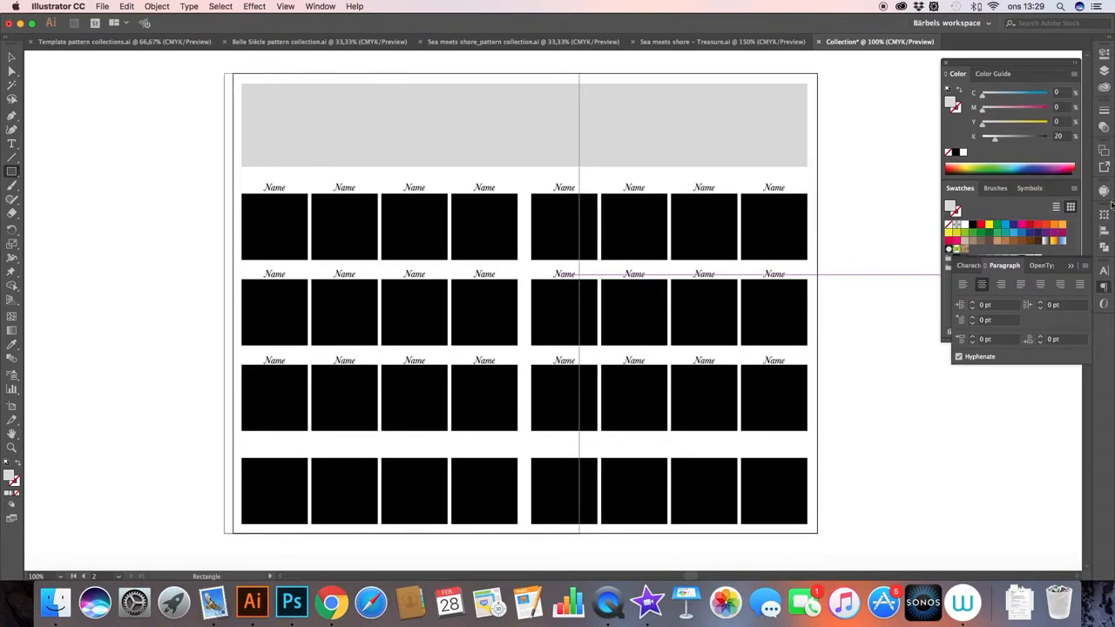
pyautogui.click(1101, 150)
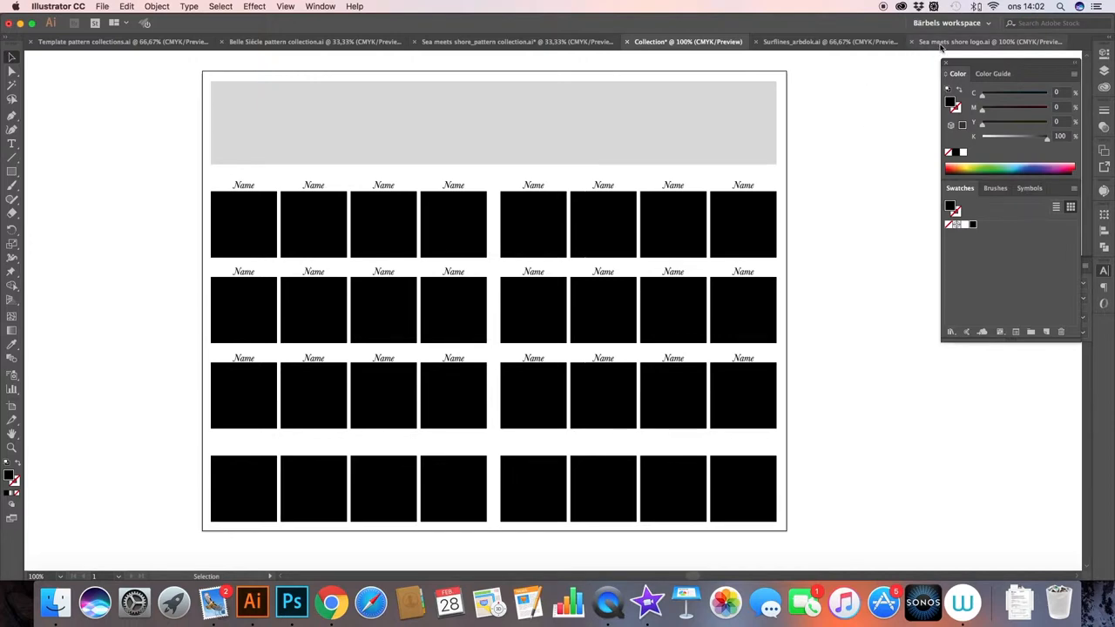
pyautogui.click(975, 42)
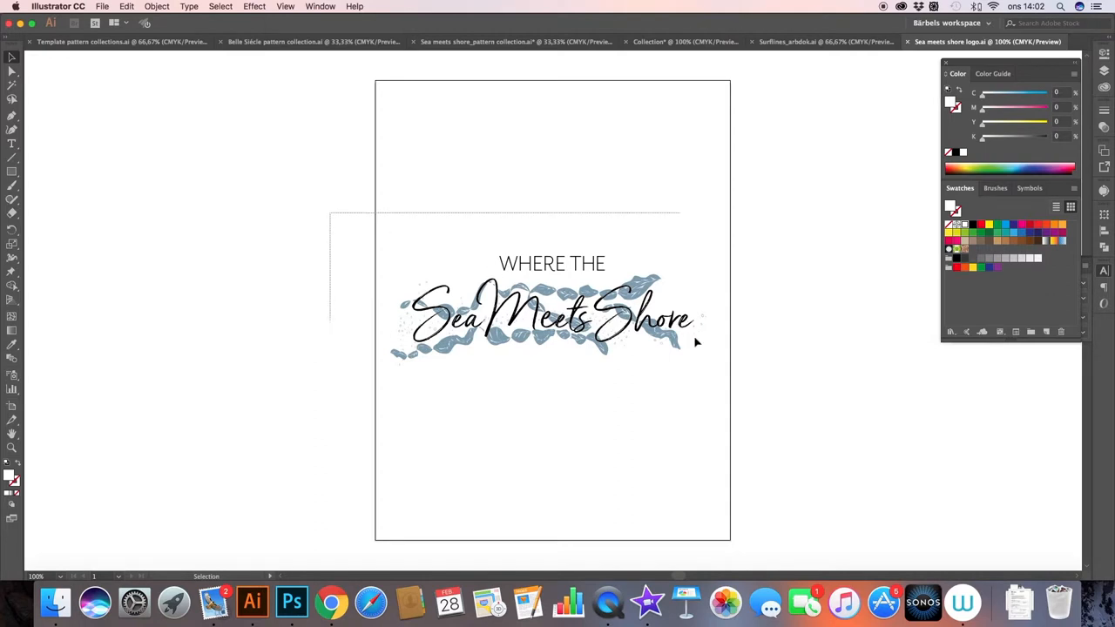
pyautogui.click(695, 339)
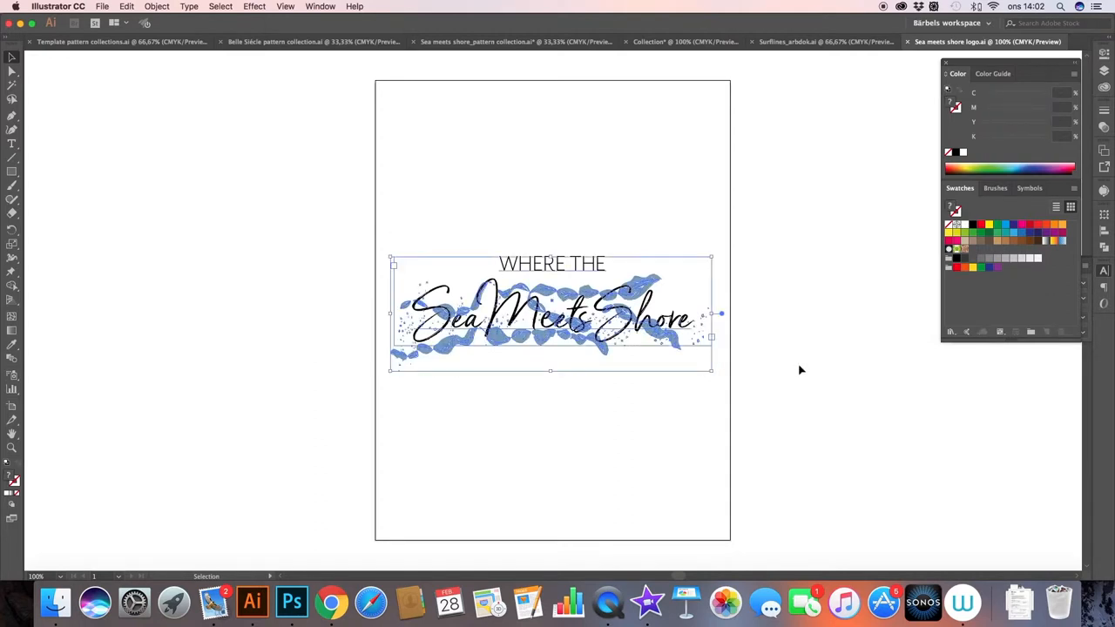
# Step: Paste the logo into Collection, shrinking and centering it inside the grey header
pyautogui.click(674, 41)
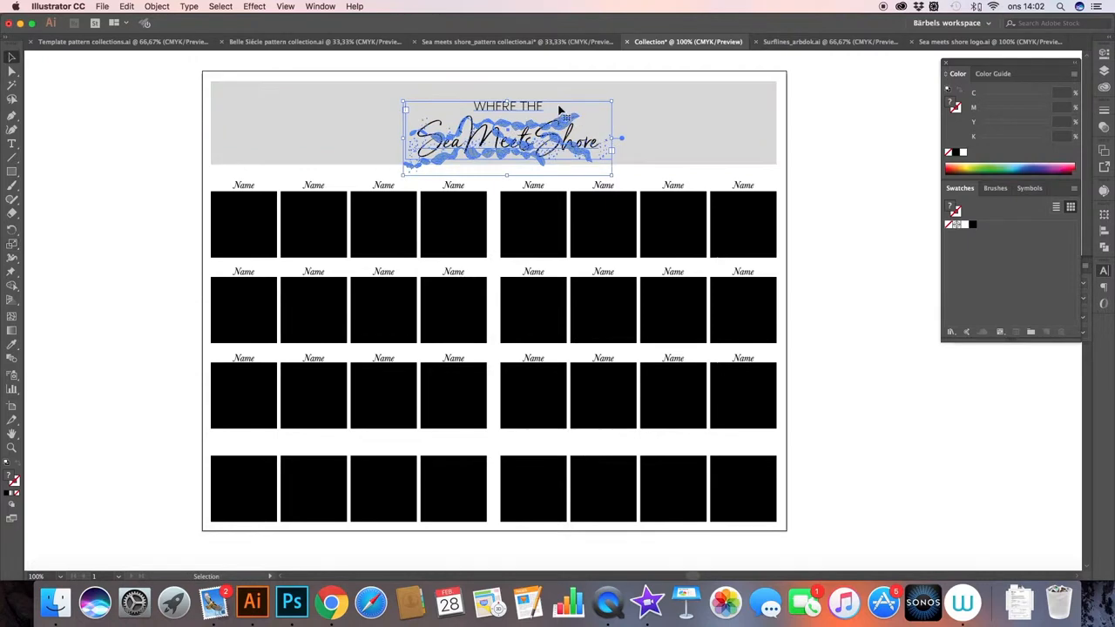
pyautogui.moveTo(523, 139); pyautogui.dragTo(501, 122)
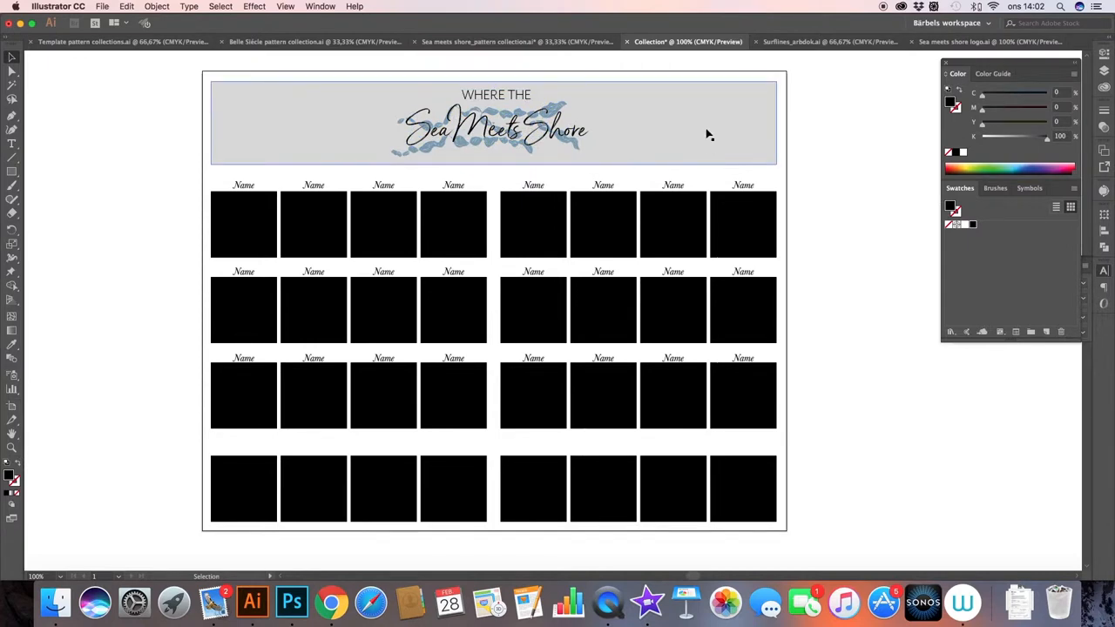
pyautogui.click(706, 133)
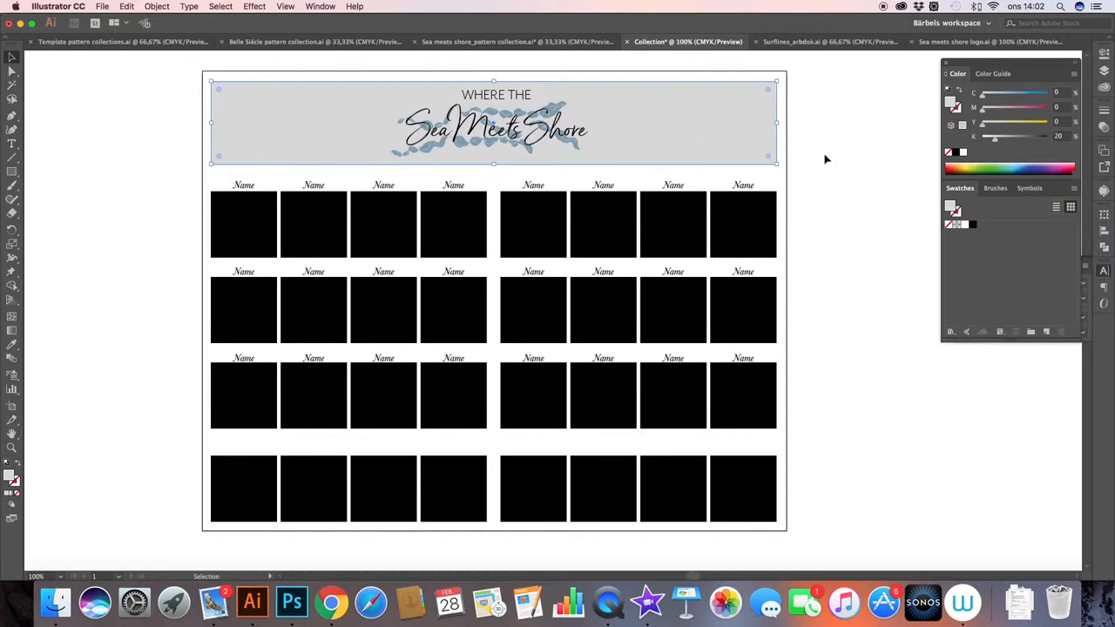
# Step: Load the user-defined Sea meets shore swatch library into the Swatches panel
pyautogui.click(834, 171)
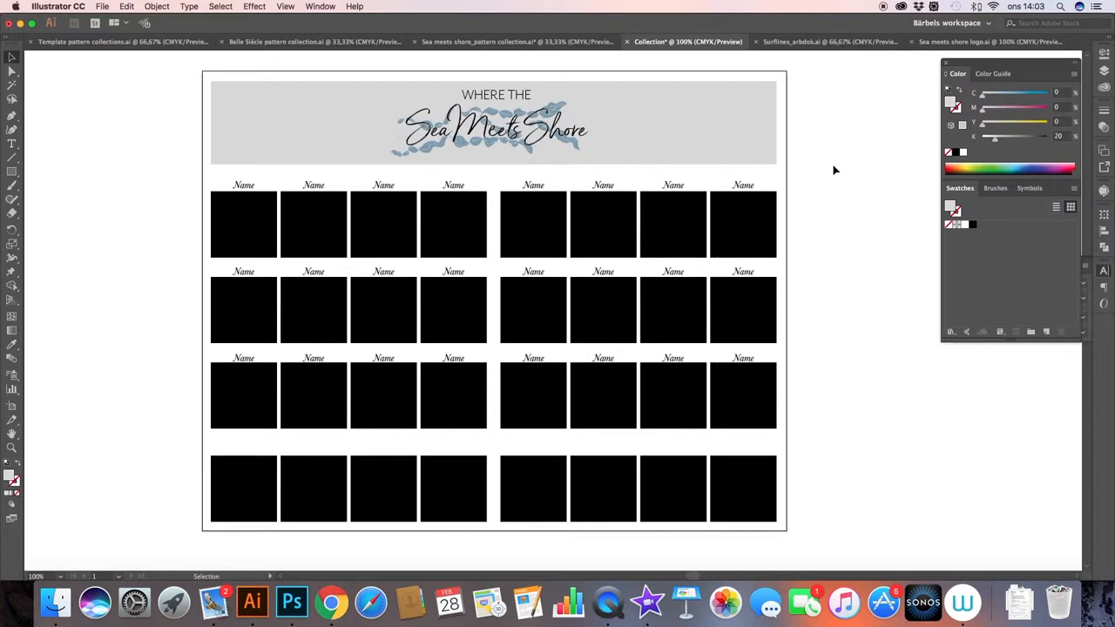
pyautogui.moveTo(966, 259)
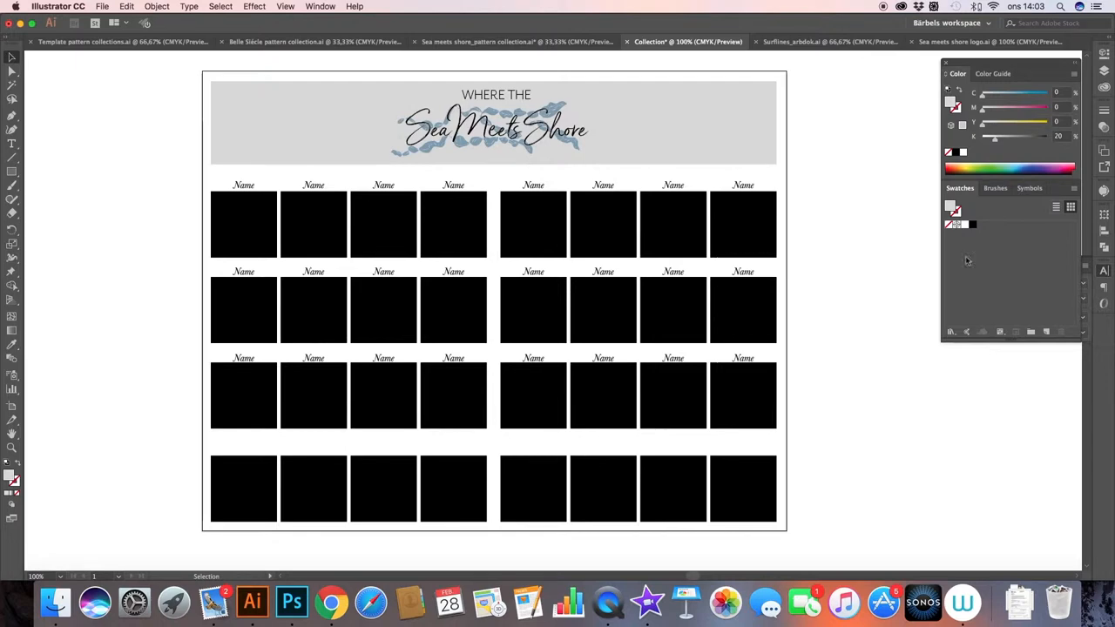
pyautogui.click(1070, 207)
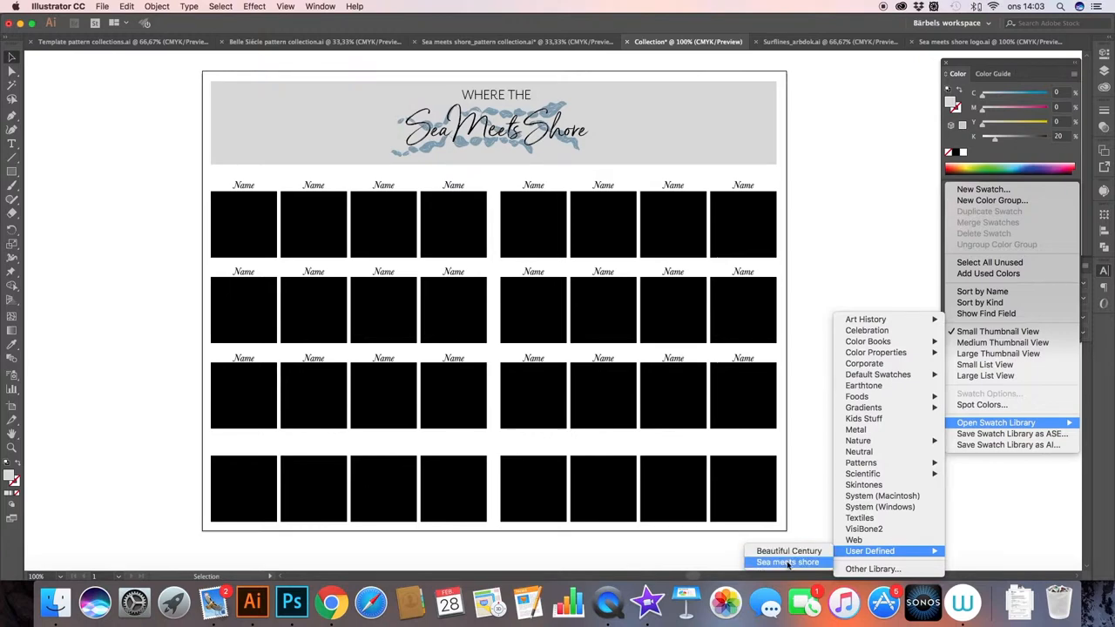
pyautogui.click(787, 561)
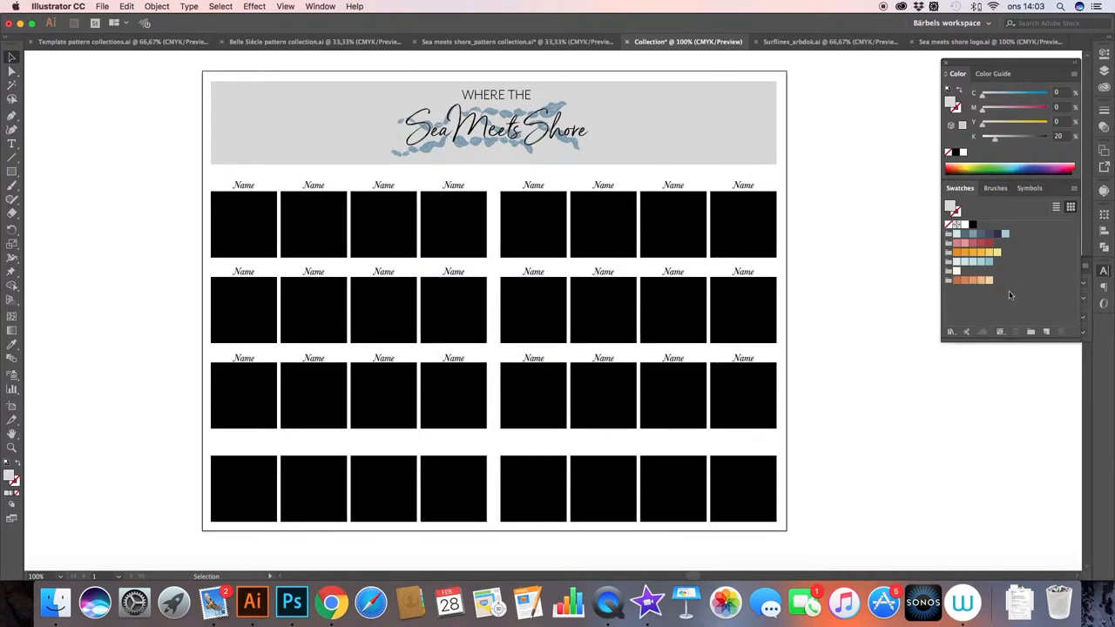
# Step: Fill the Collection header with pale cream and open the Surflines_arbdok pattern file
pyautogui.click(490, 121)
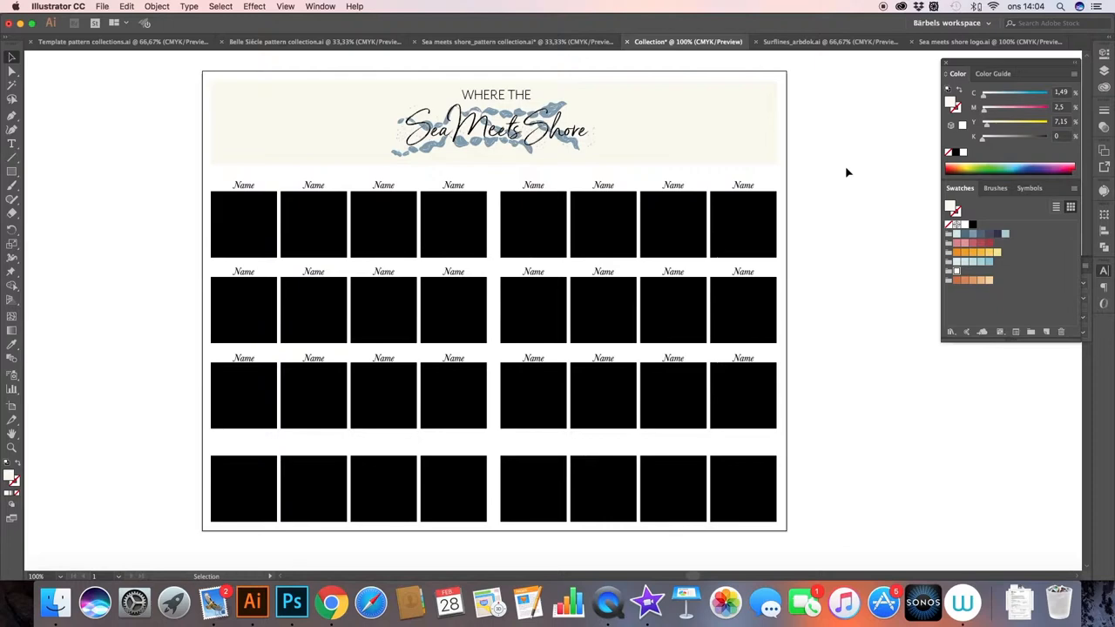
pyautogui.moveTo(246, 437)
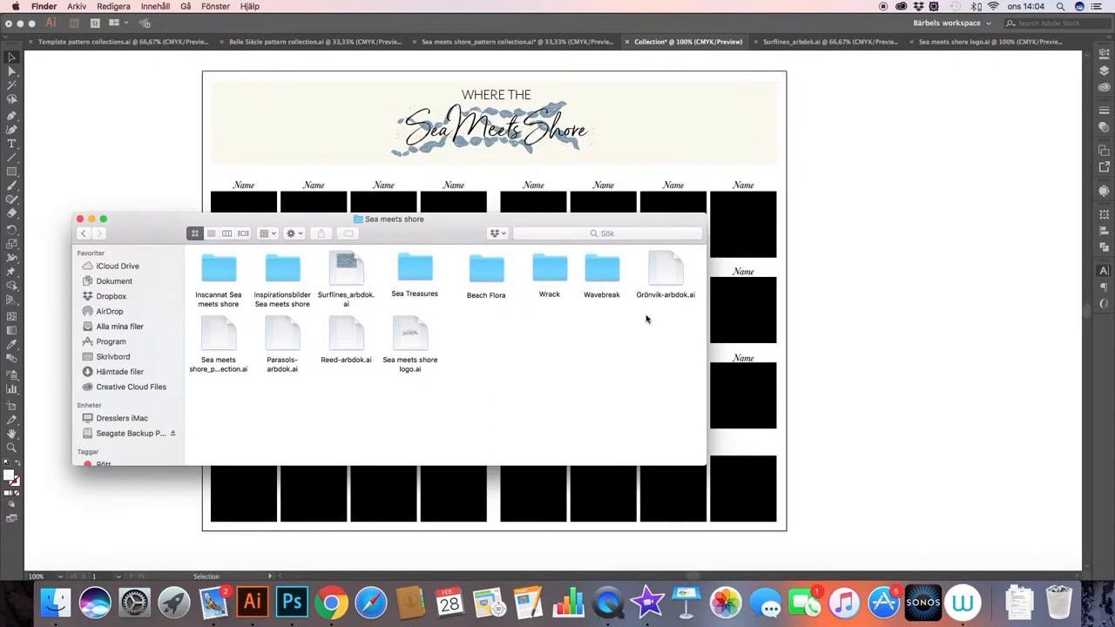
pyautogui.click(347, 270)
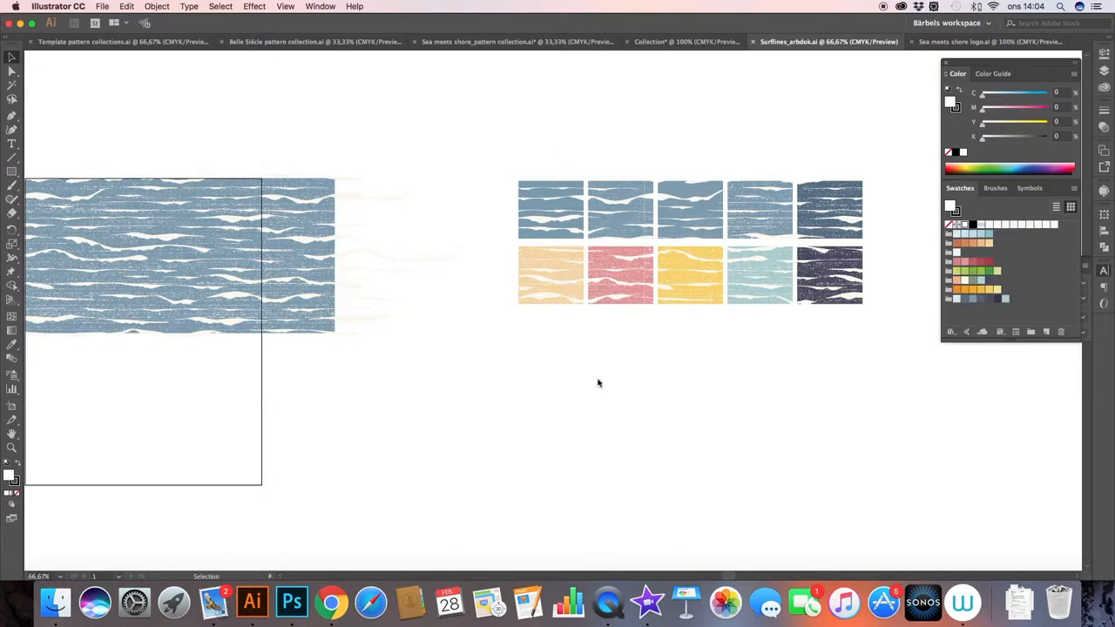
pyautogui.moveTo(603, 387)
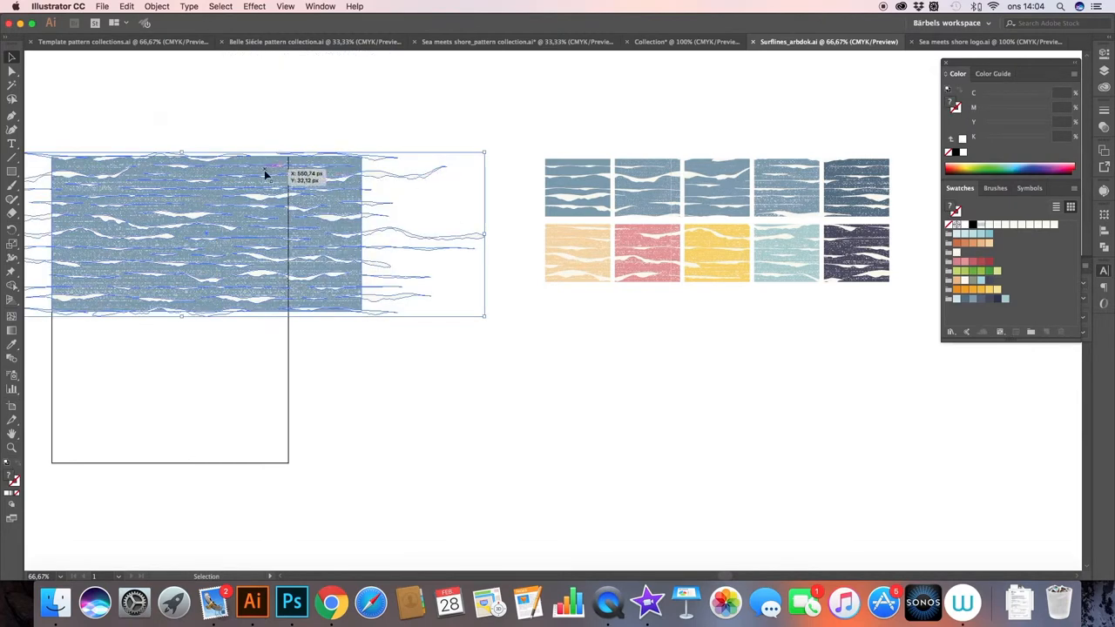
pyautogui.moveTo(372, 369)
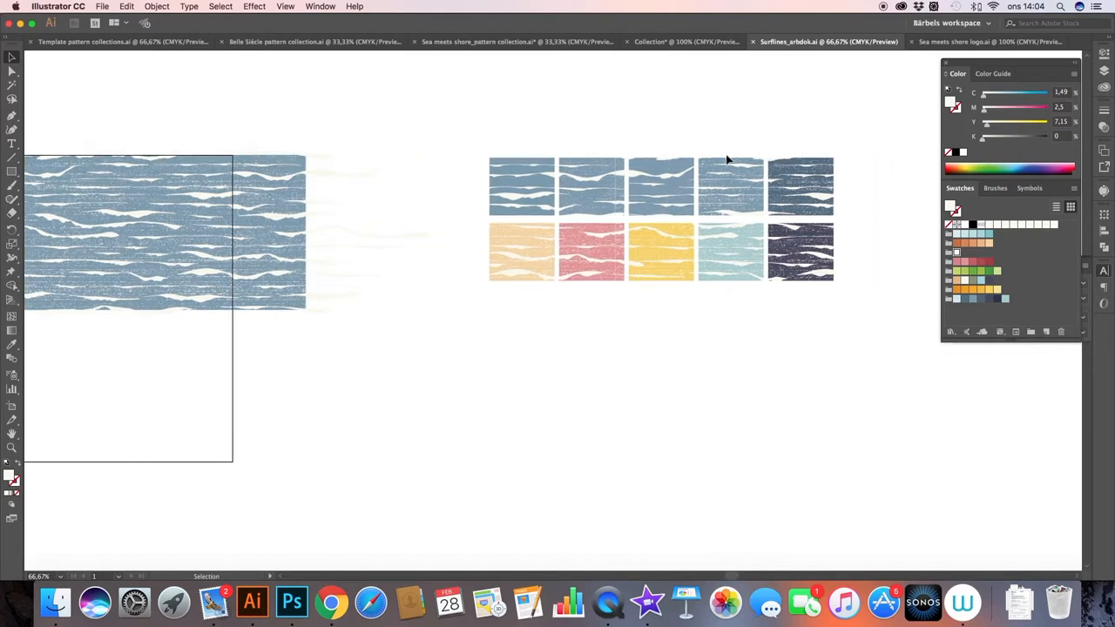
pyautogui.moveTo(772, 145)
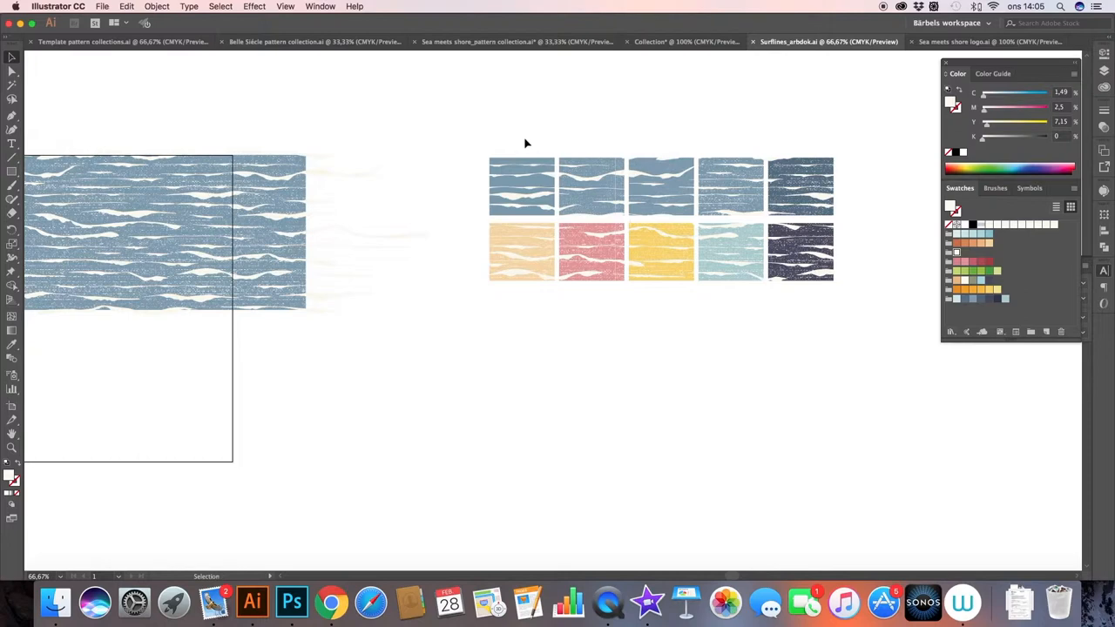
pyautogui.moveTo(771, 298)
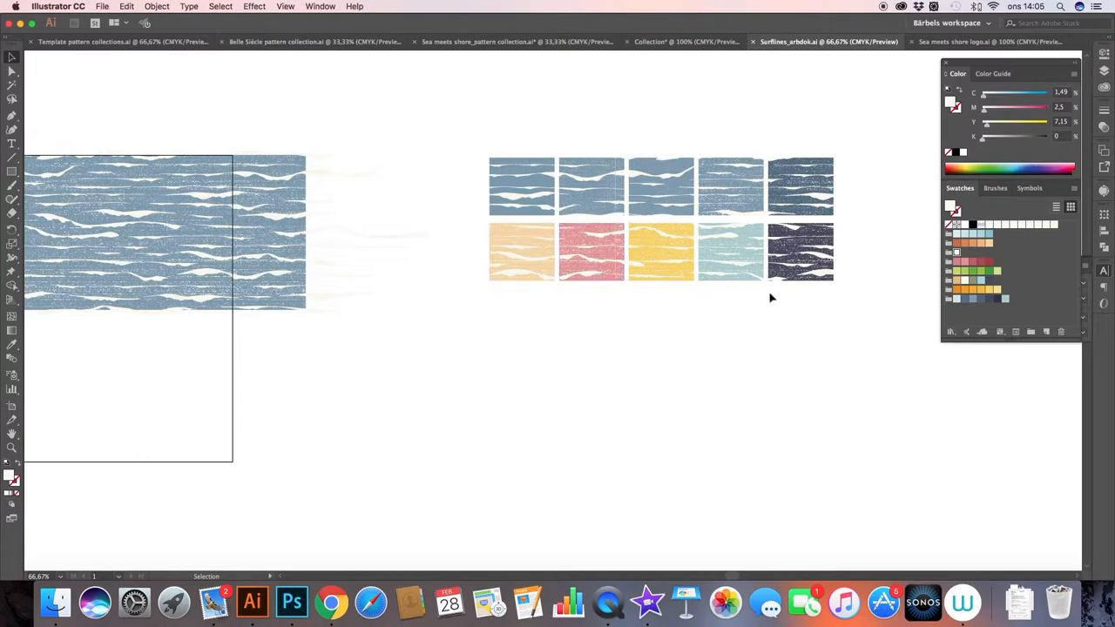
pyautogui.moveTo(809, 304)
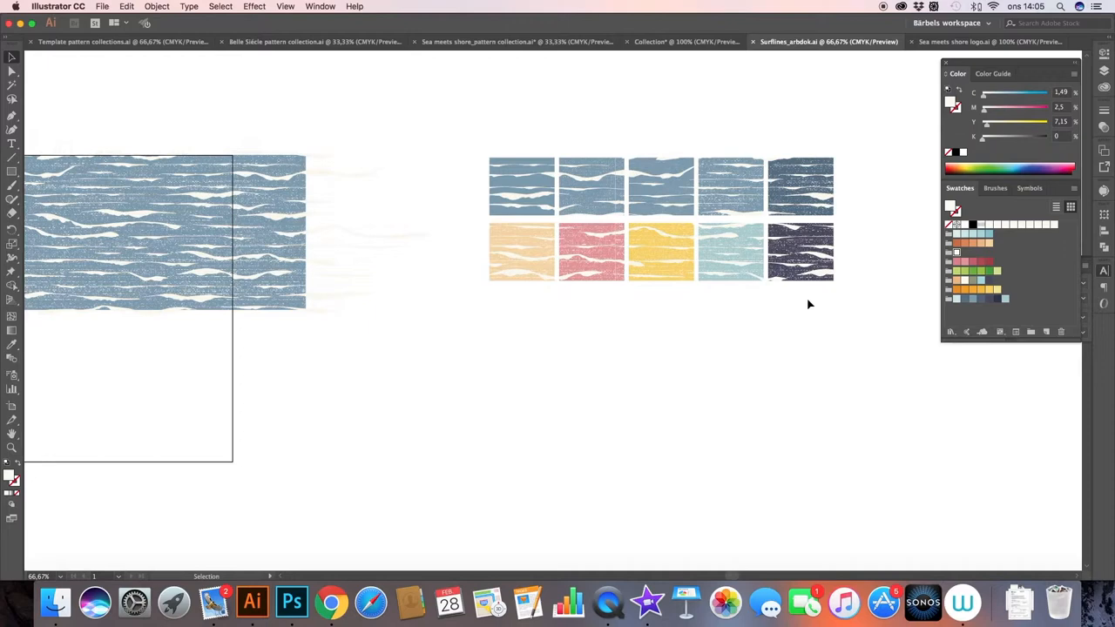
pyautogui.moveTo(809, 305)
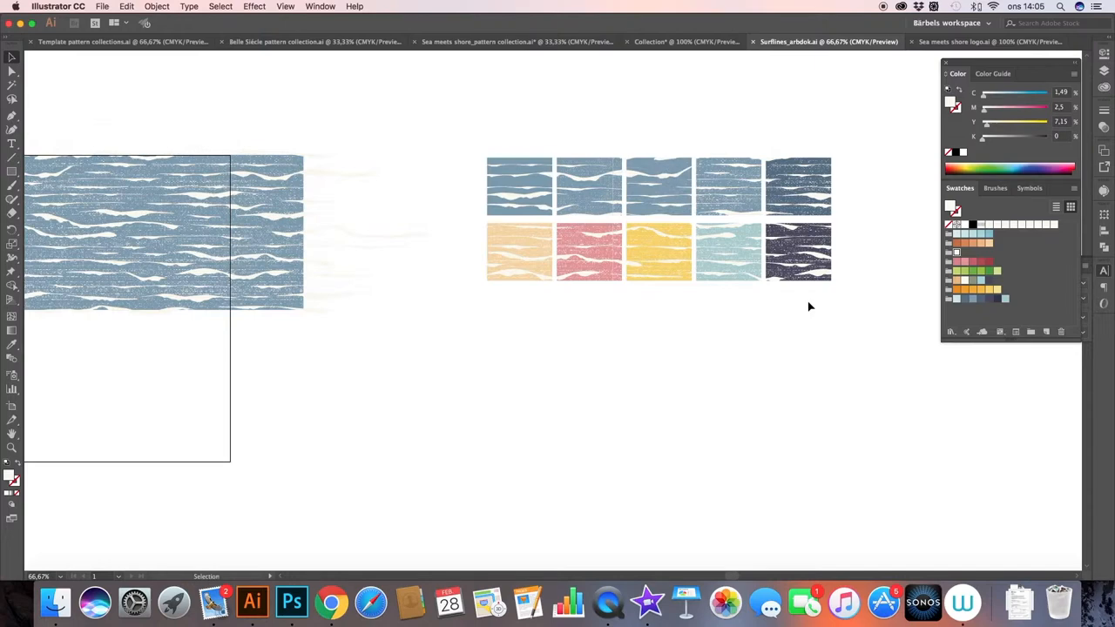
pyautogui.moveTo(778, 323)
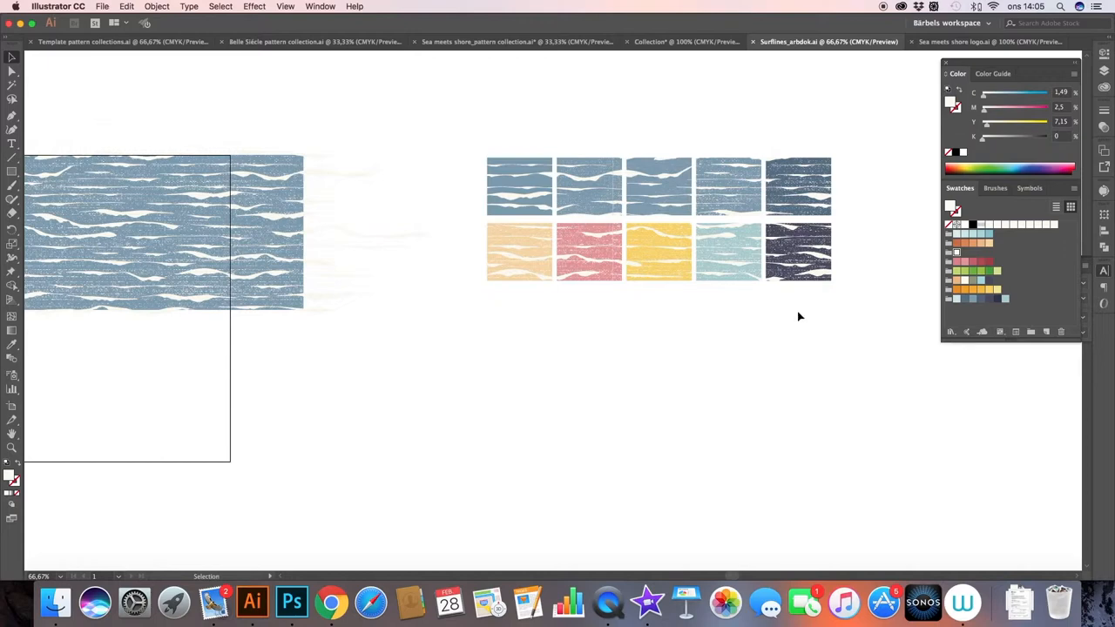
pyautogui.moveTo(802, 313)
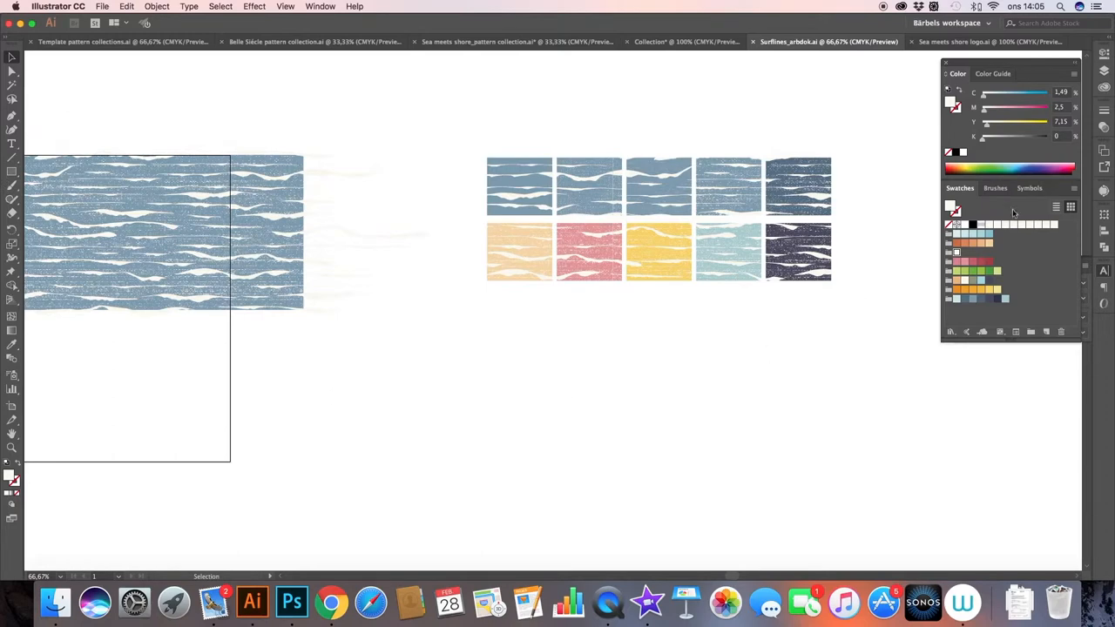
pyautogui.moveTo(974, 232)
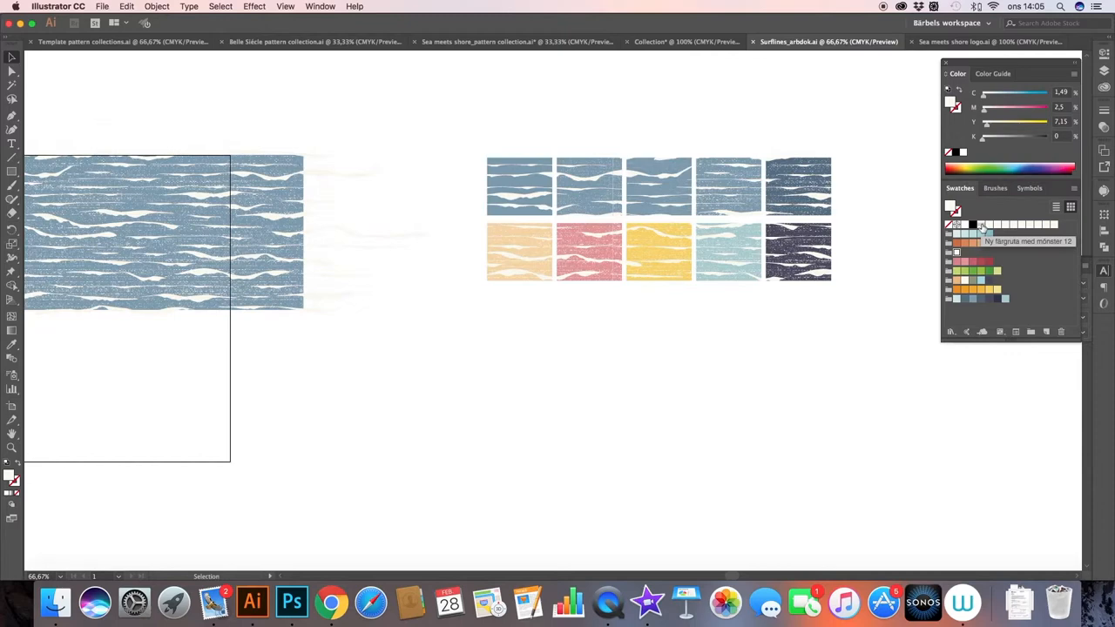
pyautogui.moveTo(1018, 228)
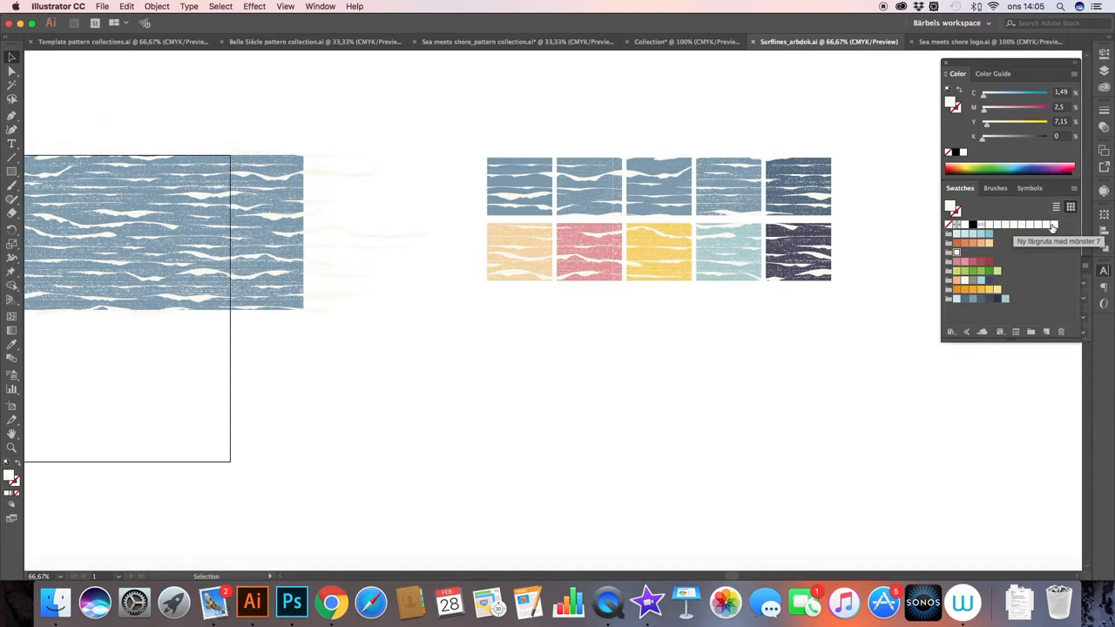
pyautogui.moveTo(765, 373)
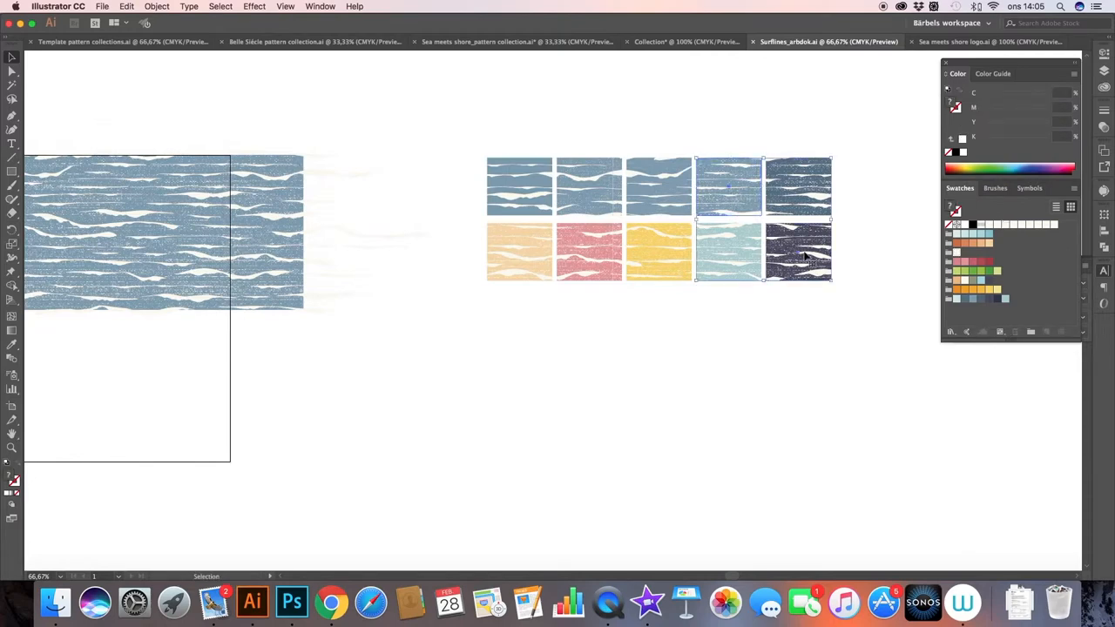
# Step: Return to the Collection sheet and select the pasted blue surf-line tile
pyautogui.click(670, 41)
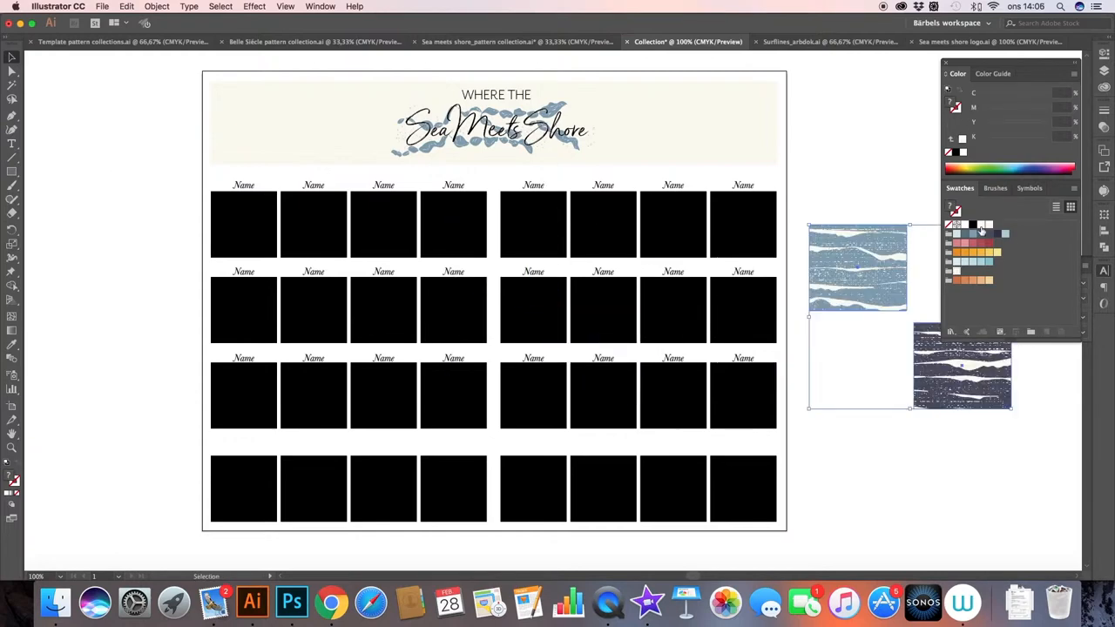
pyautogui.moveTo(987, 225)
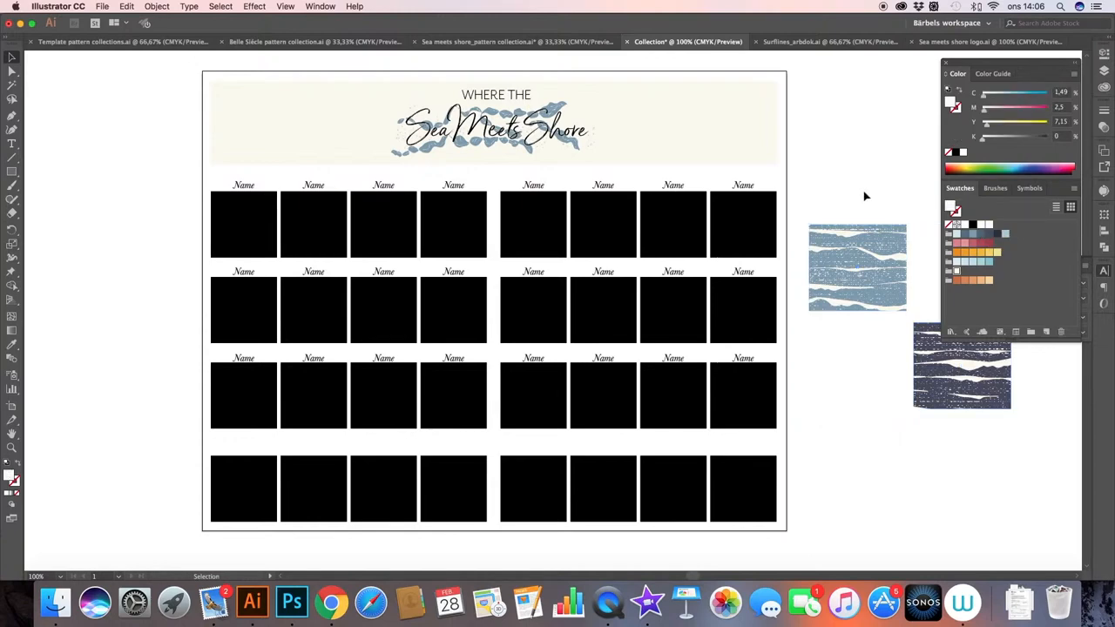
pyautogui.click(243, 224)
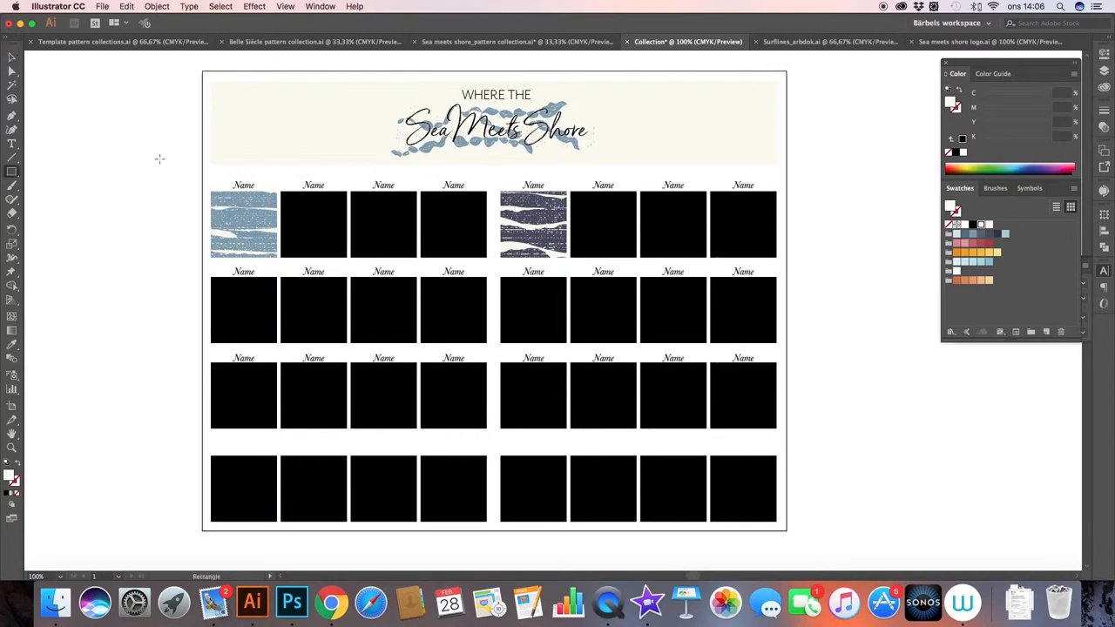
# Step: Draw a label box under the header, copy it above the right grid, and add text inside
pyautogui.moveTo(235, 139); pyautogui.dragTo(379, 166)
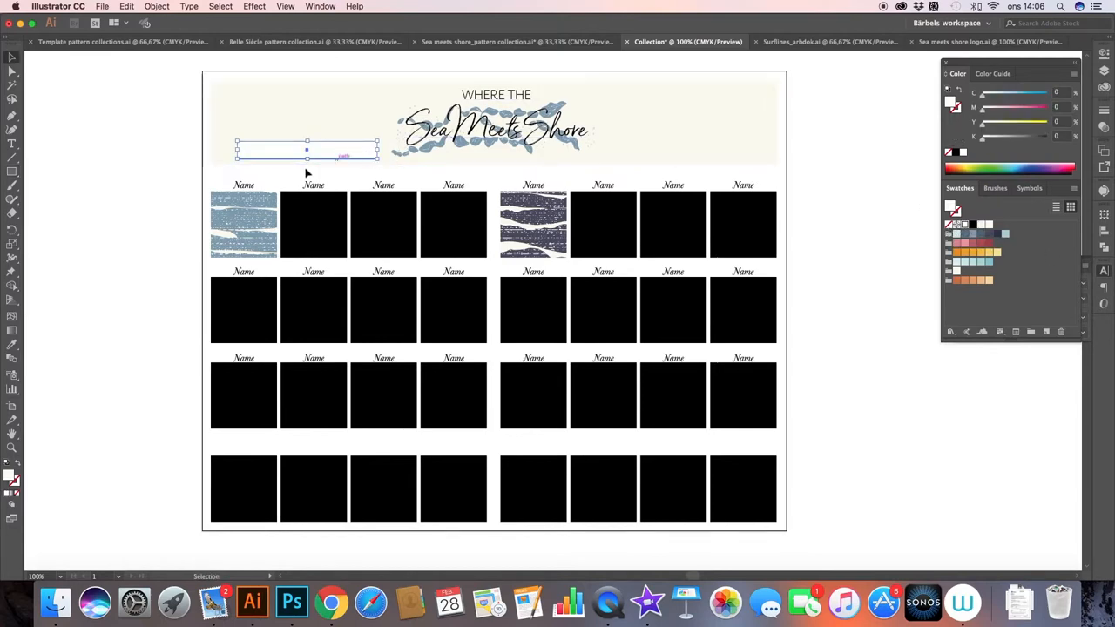
pyautogui.moveTo(306, 148); pyautogui.dragTo(675, 157)
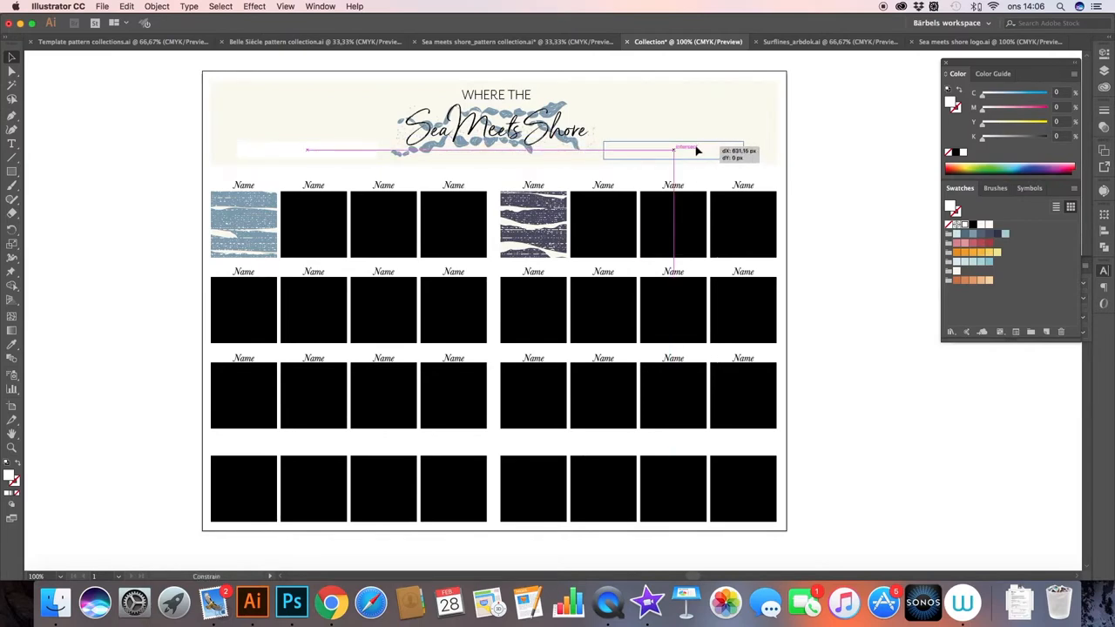
pyautogui.moveTo(610, 150); pyautogui.dragTo(679, 150)
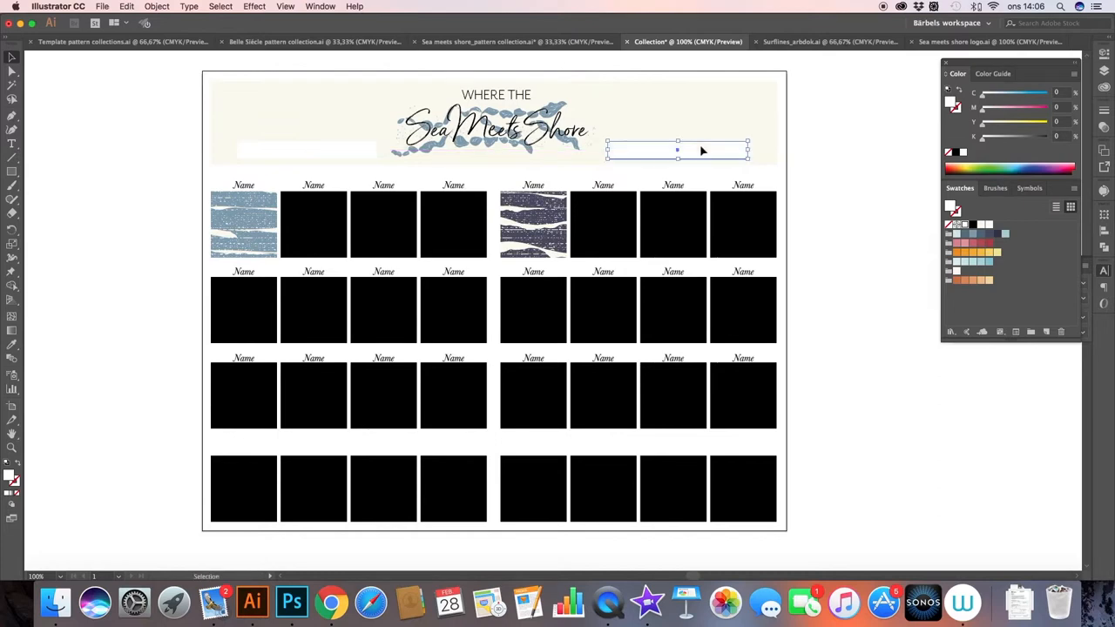
pyautogui.moveTo(677, 149); pyautogui.dragTo(305, 150)
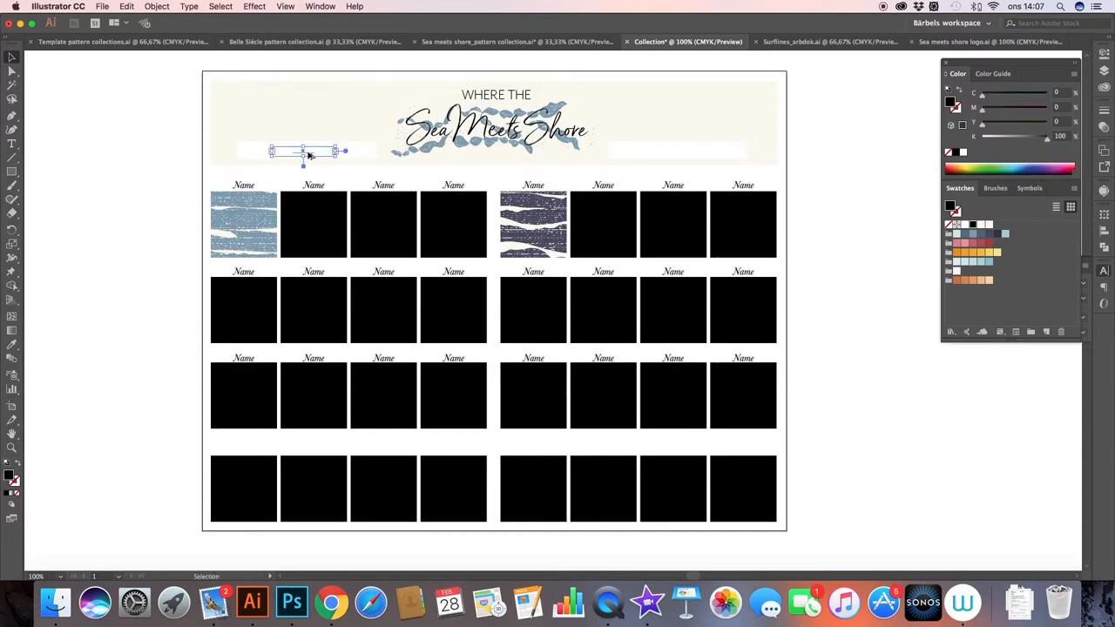
pyautogui.moveTo(303, 151); pyautogui.dragTo(686, 151)
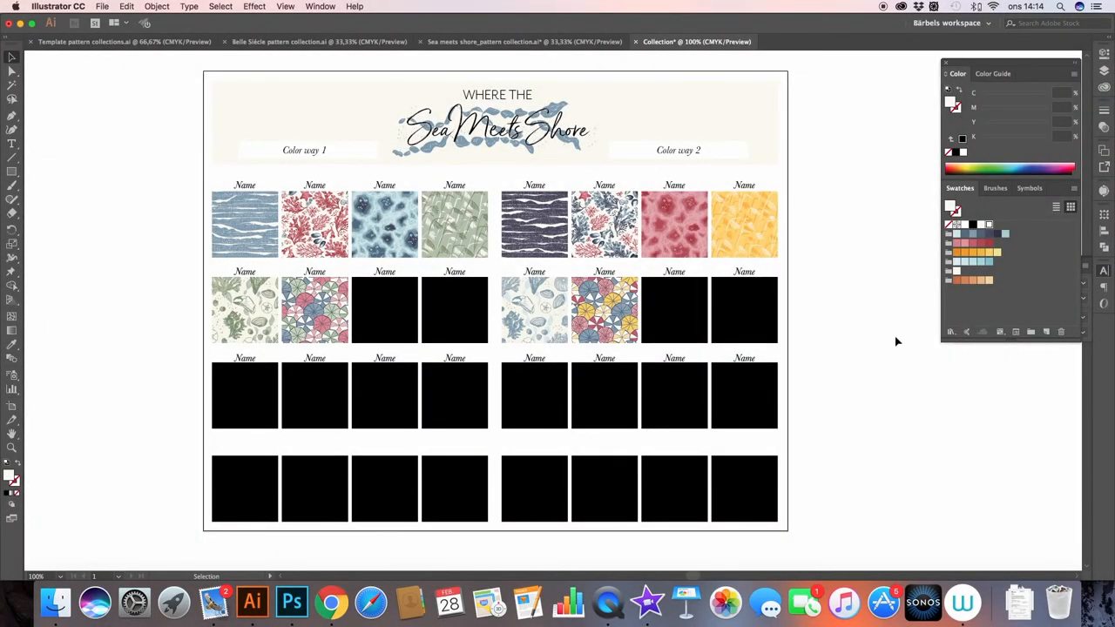
pyautogui.moveTo(890, 312)
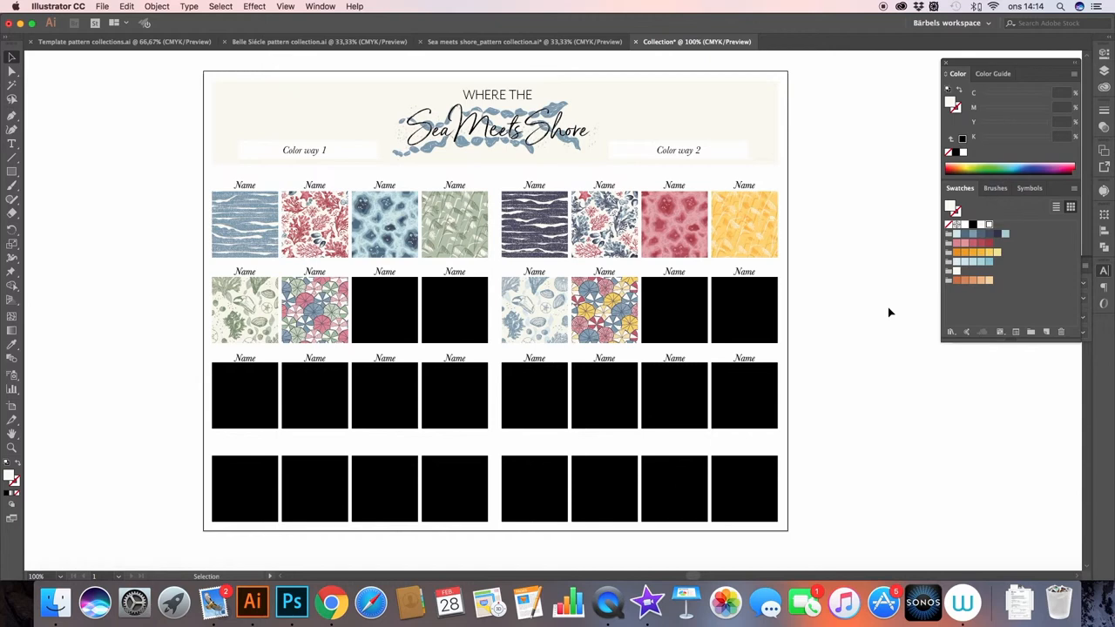
pyautogui.moveTo(494, 308)
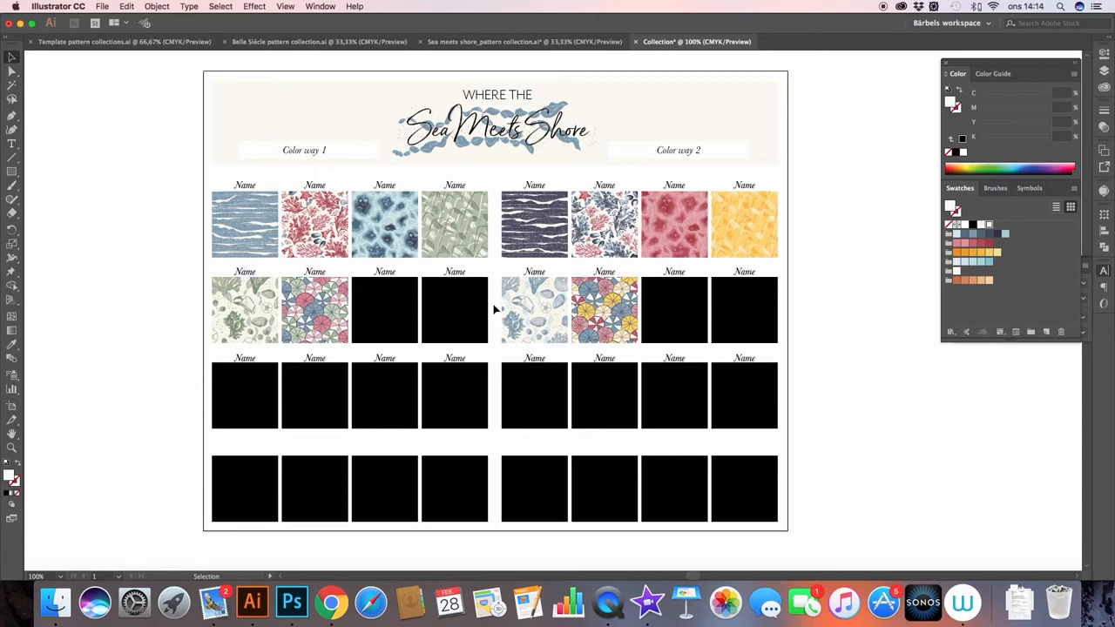
pyautogui.moveTo(409, 601)
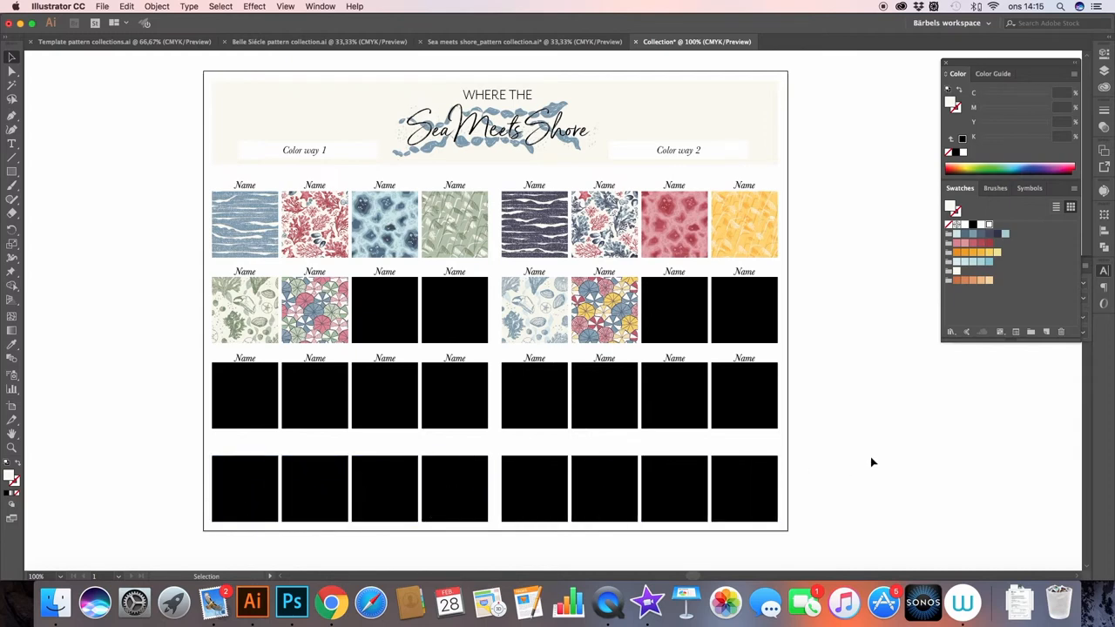
pyautogui.moveTo(877, 498)
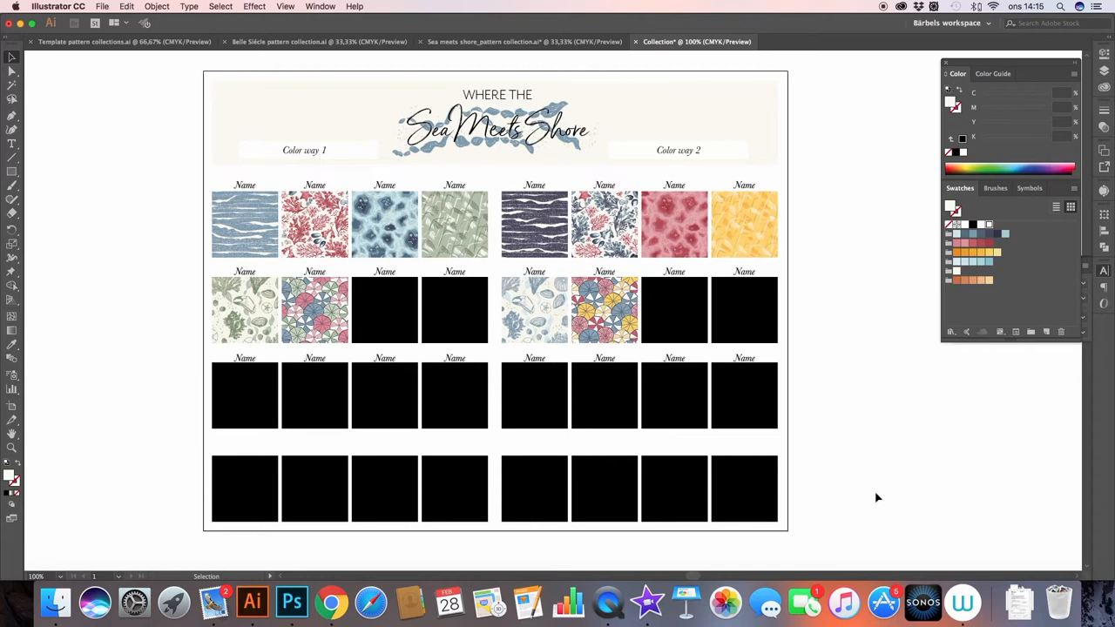
pyautogui.moveTo(883, 506)
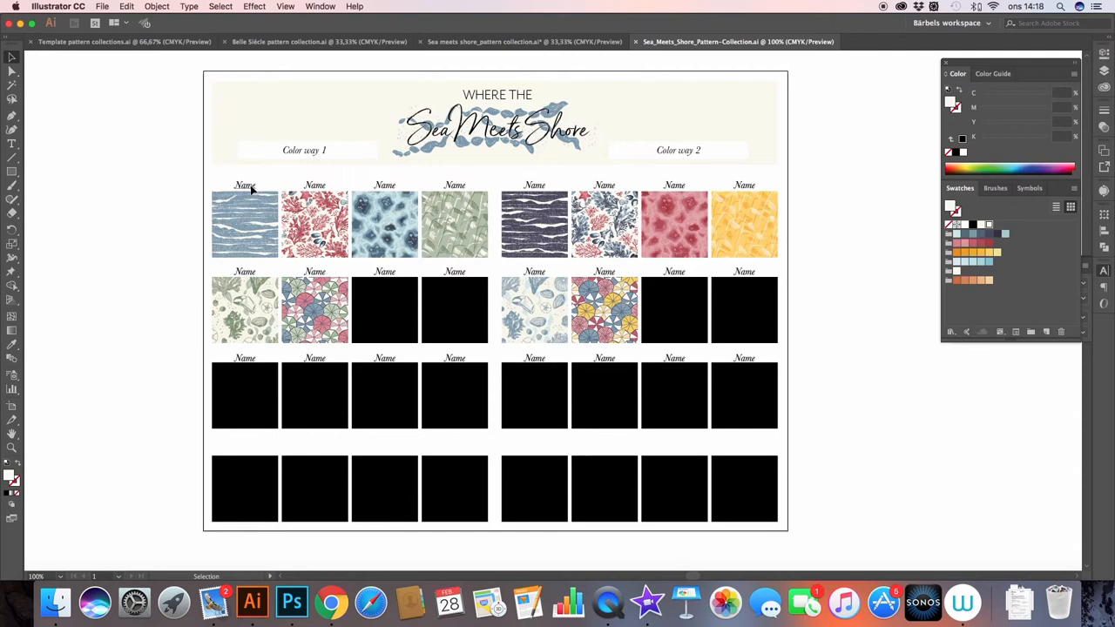
# Step: Select the first Color way 1 'Name' caption to rename it Surflines
pyautogui.click(245, 185)
pyautogui.write('Surflines')
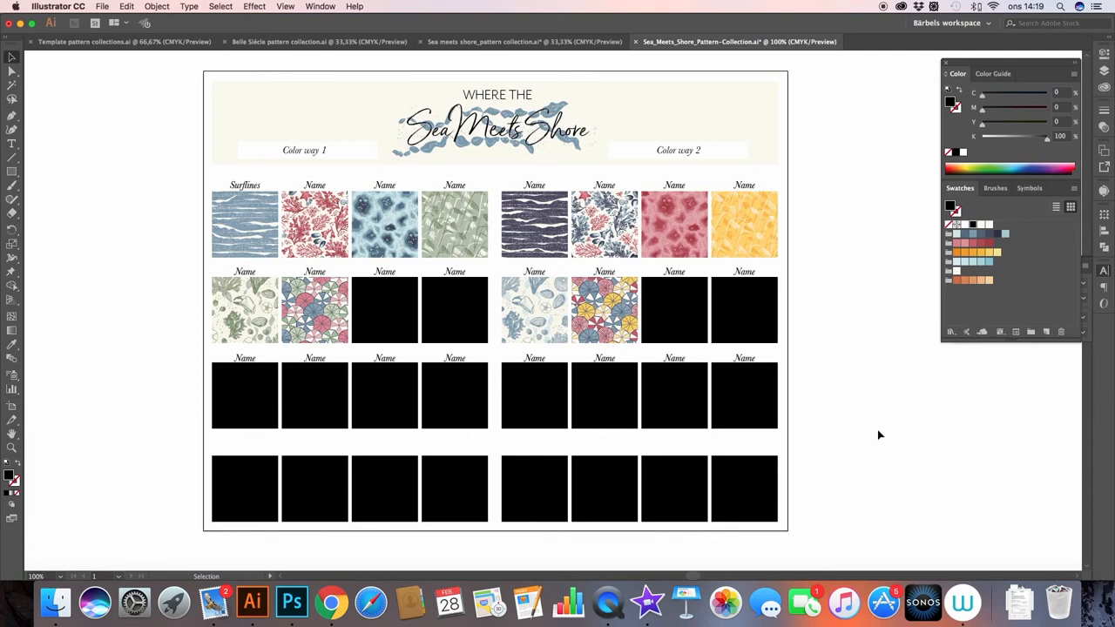
pyautogui.moveTo(645, 432)
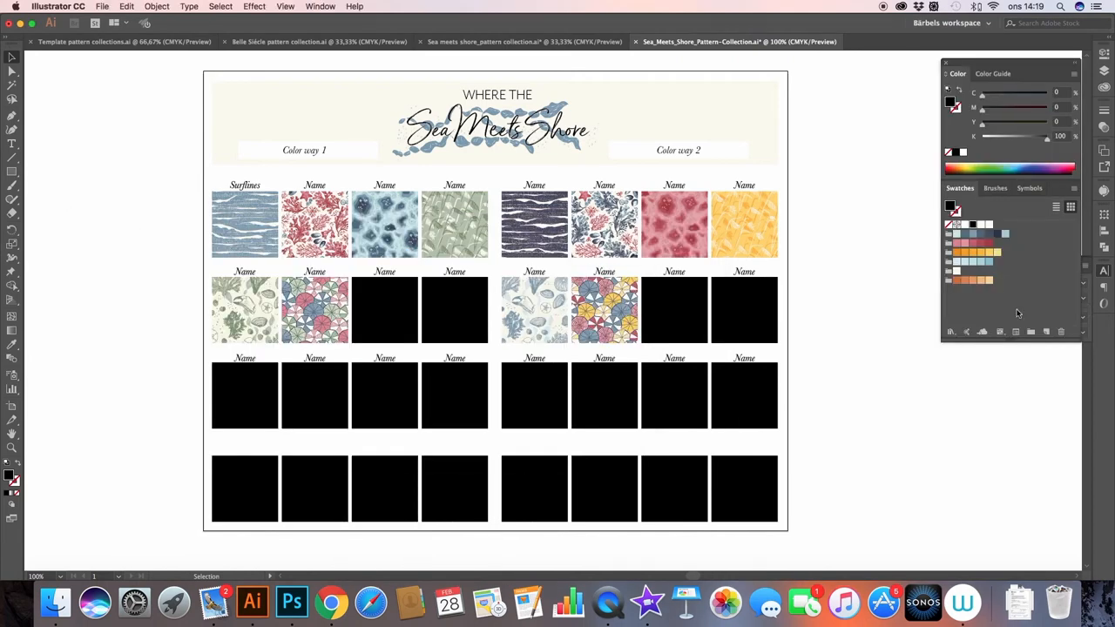
pyautogui.moveTo(877, 360)
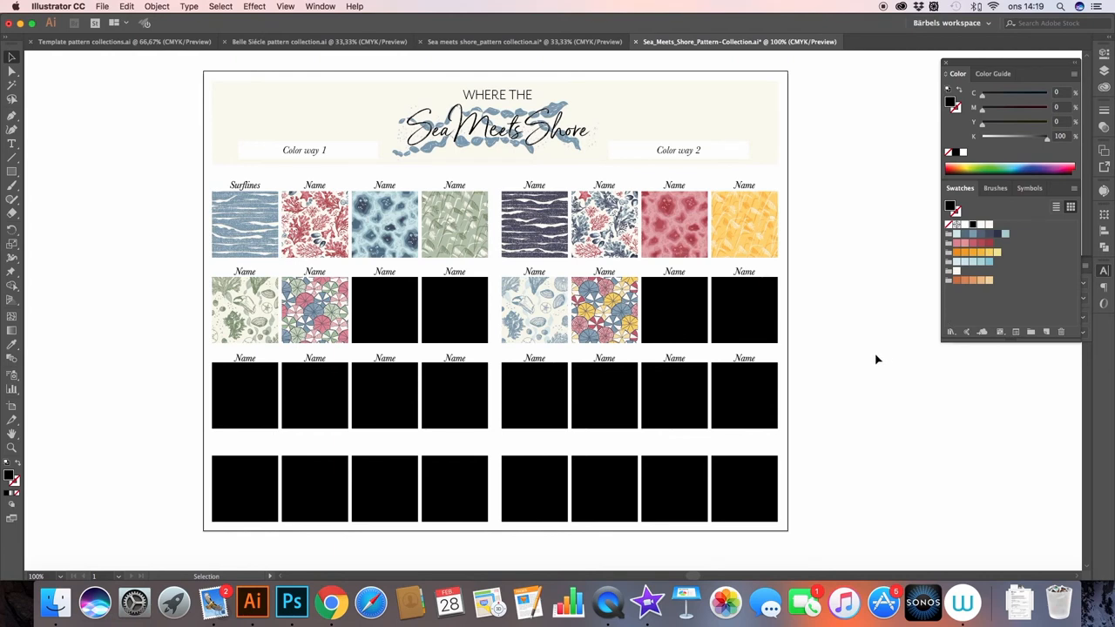